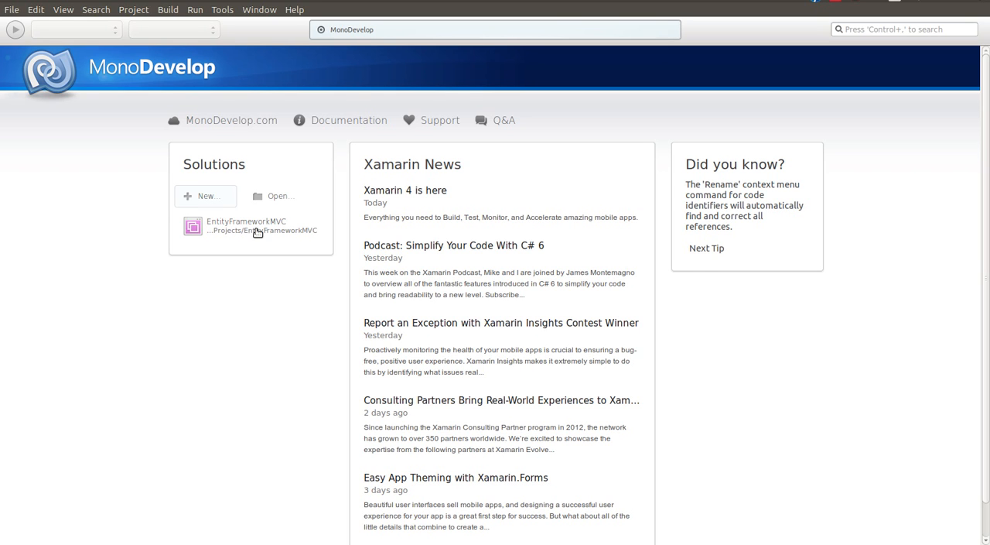
- Open the EntityFrameworkMVC solution from the Welcome page and expand the web project, selecting Web.config
double_click(244, 226)
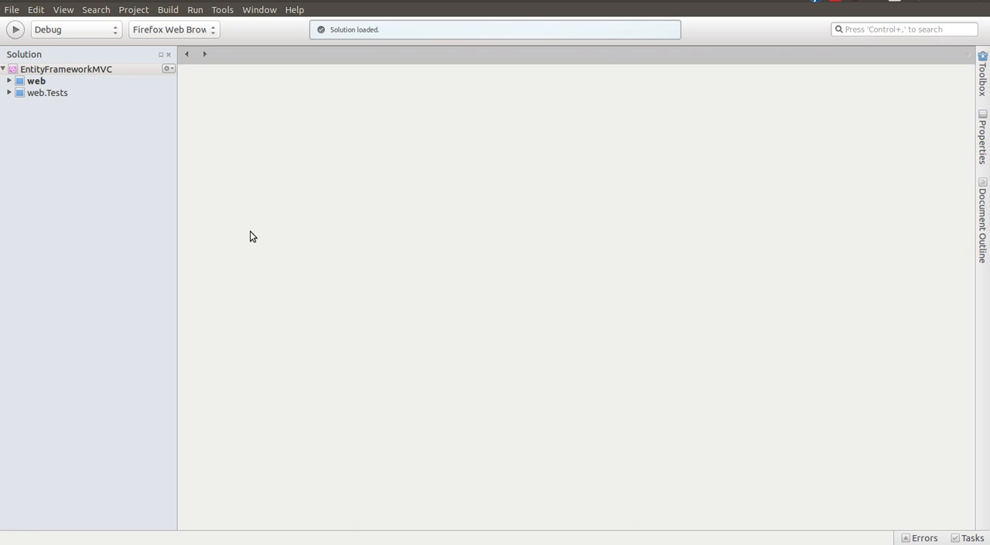
click(9, 81)
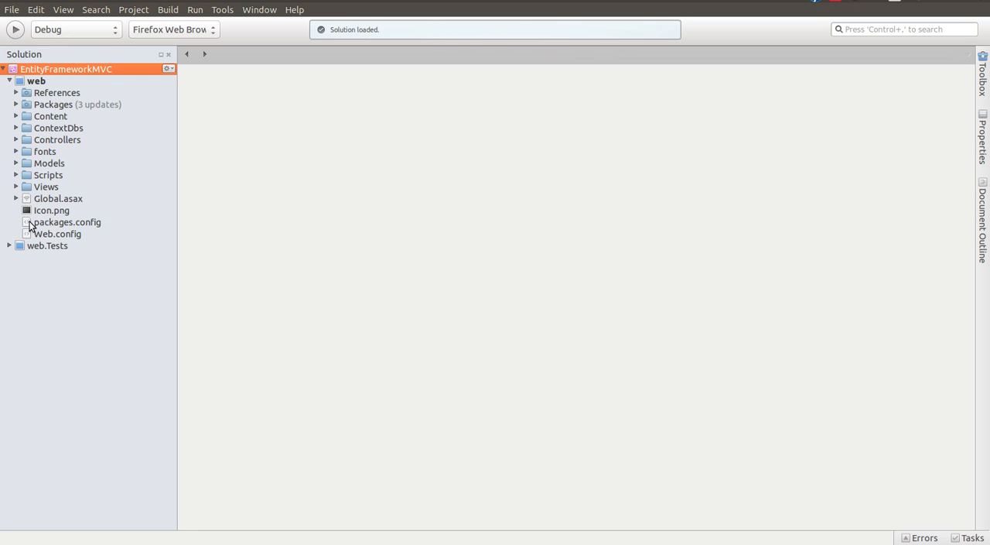
mouse_move(77, 244)
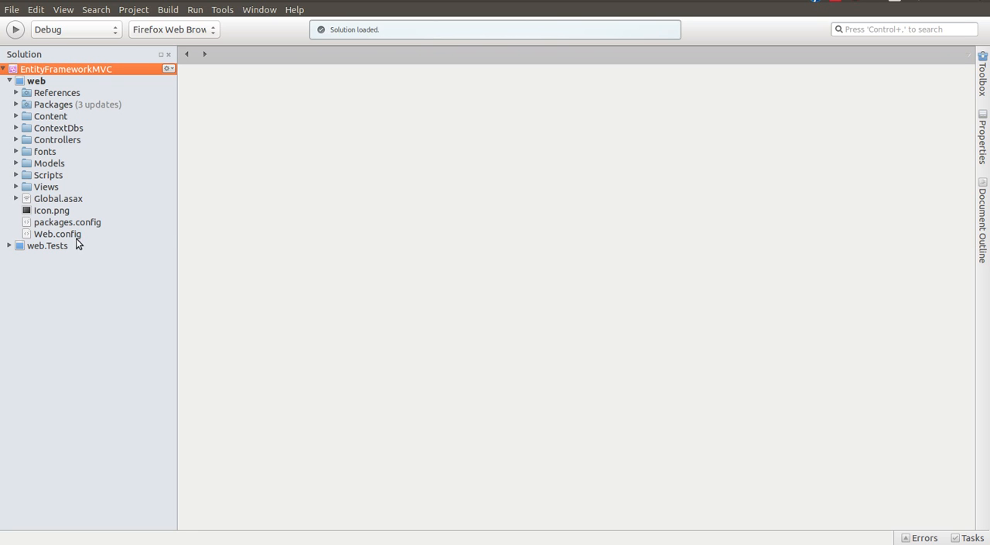
click(57, 233)
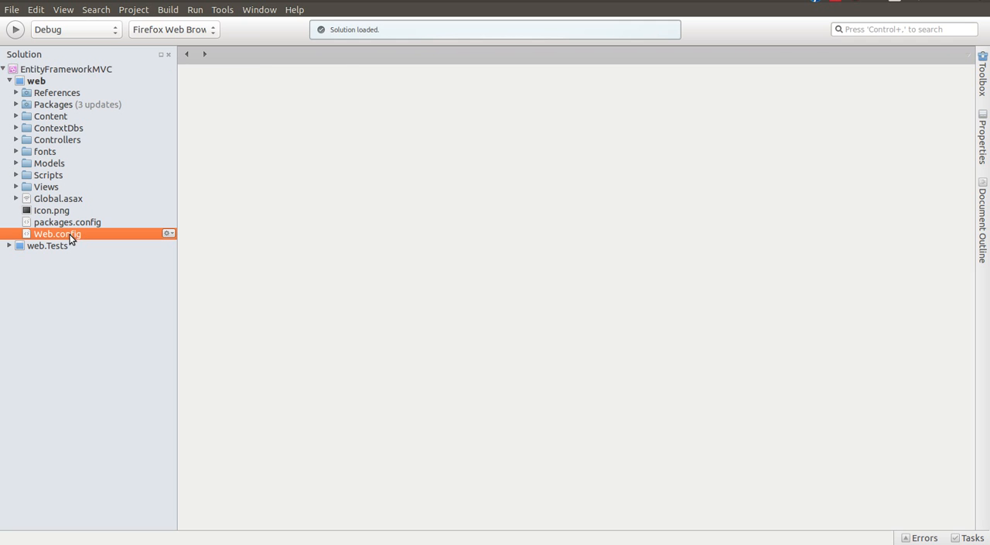
- Open Web.config and review the entityFramework, MySQL provider and connectionStrings sections
double_click(56, 233)
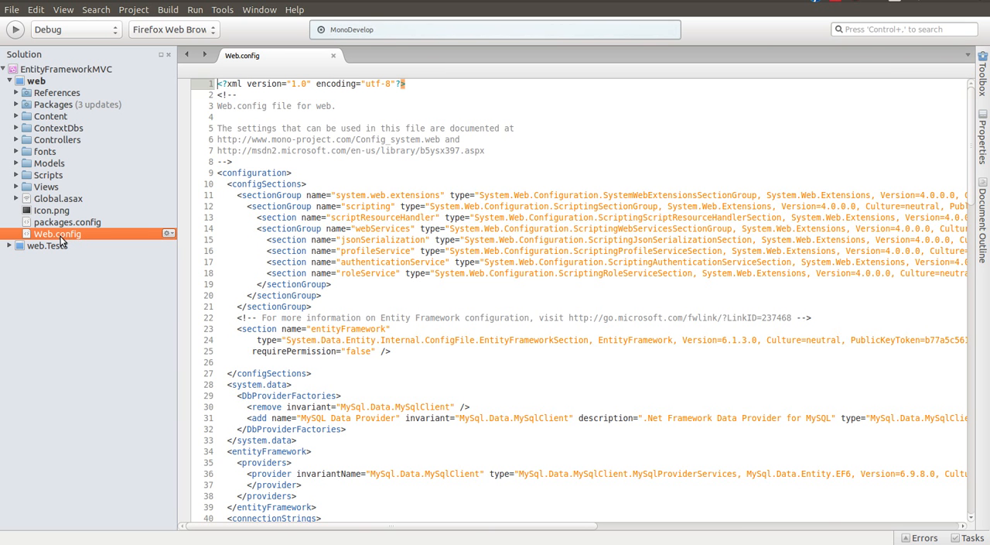
mouse_move(62, 246)
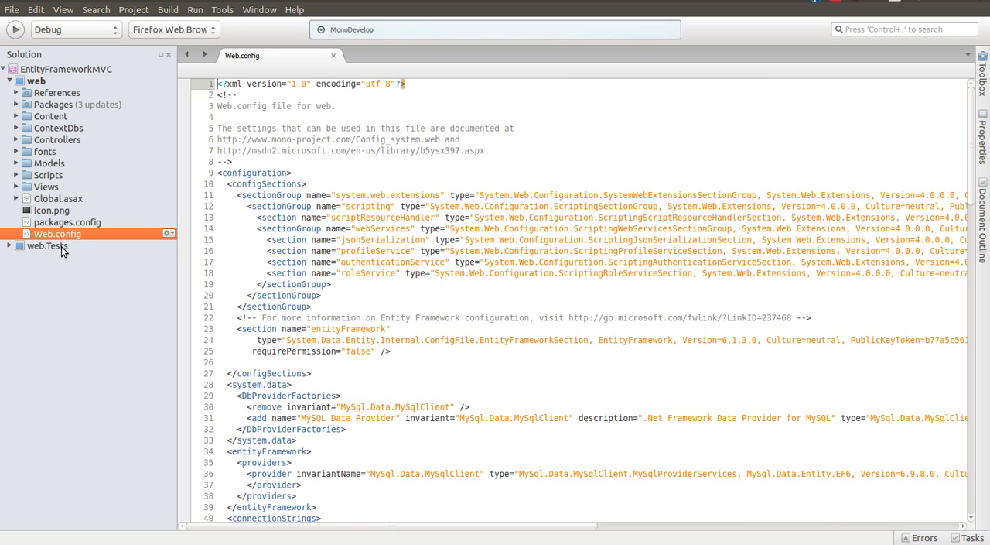
mouse_move(523, 426)
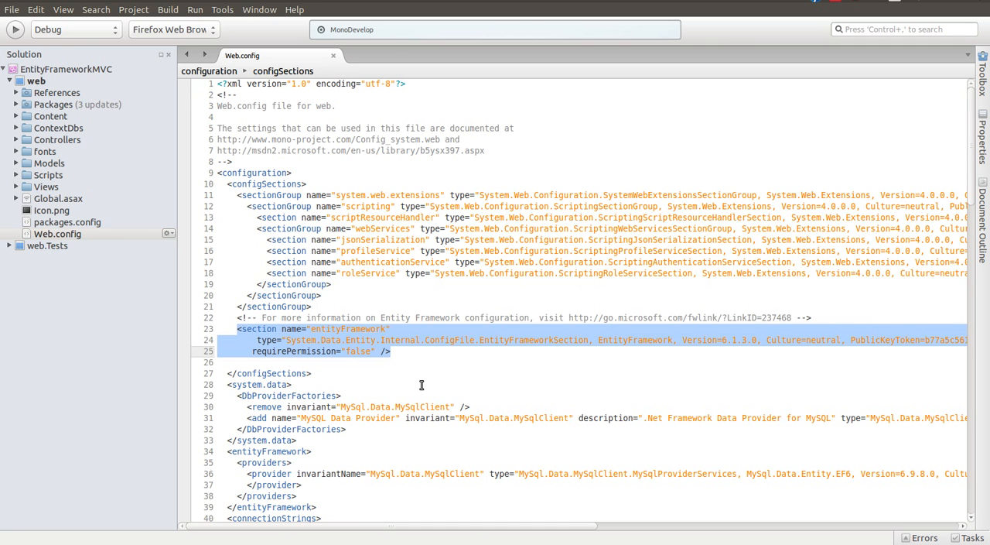
mouse_move(797, 319)
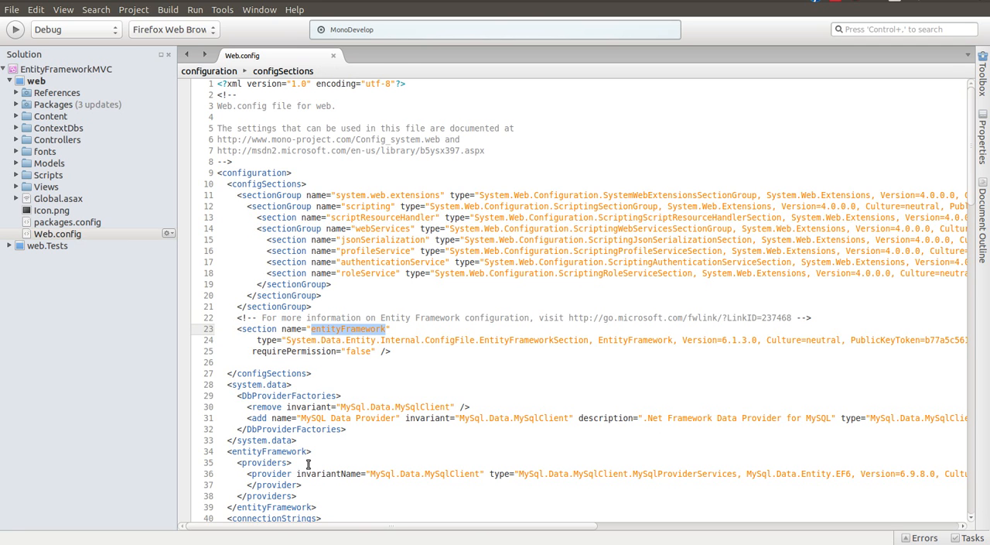
click(269, 452)
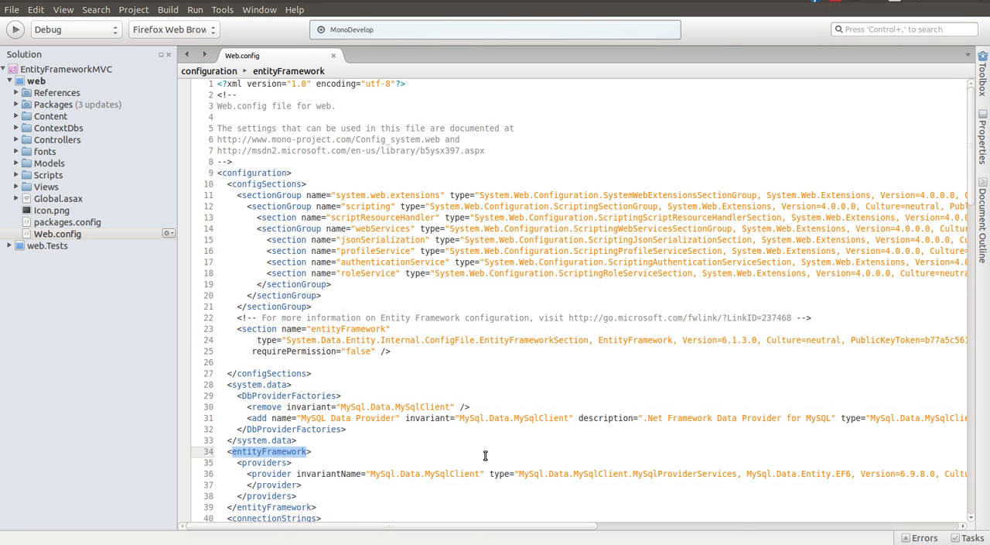
mouse_move(455, 464)
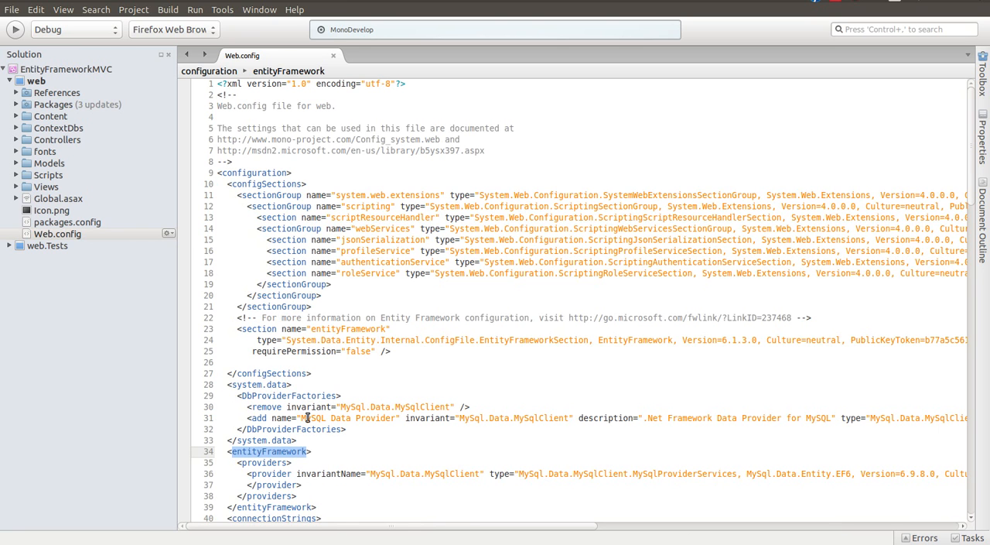
click(57, 233)
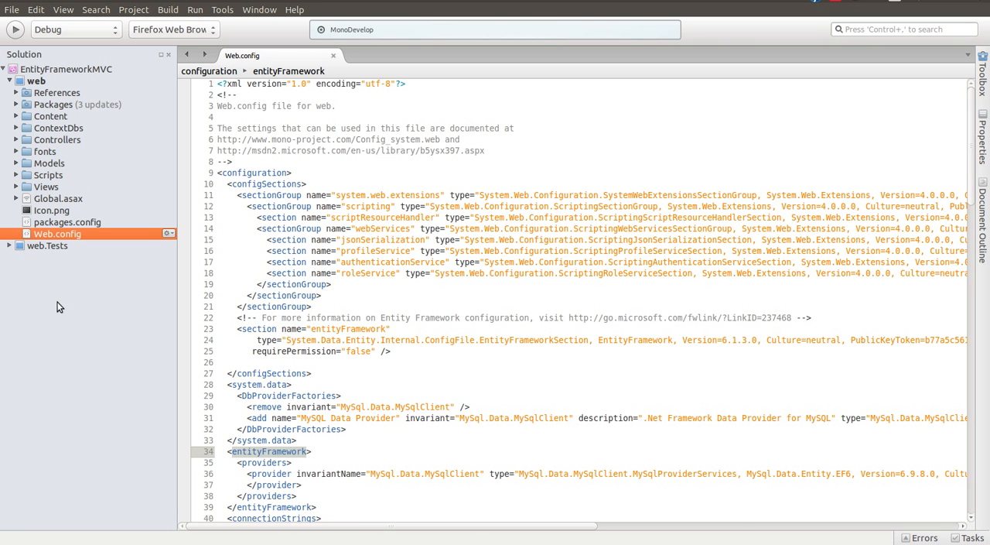
mouse_move(133, 294)
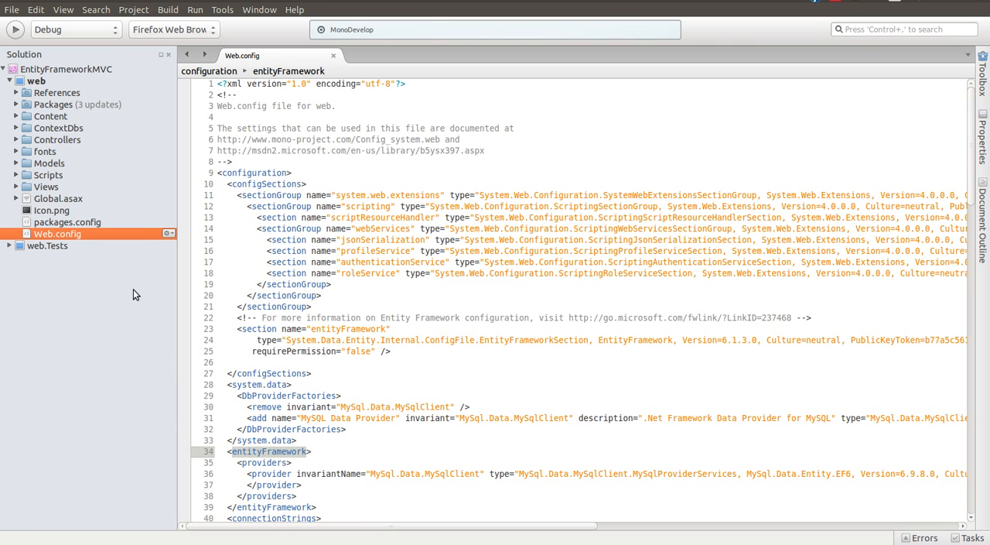
mouse_move(412, 210)
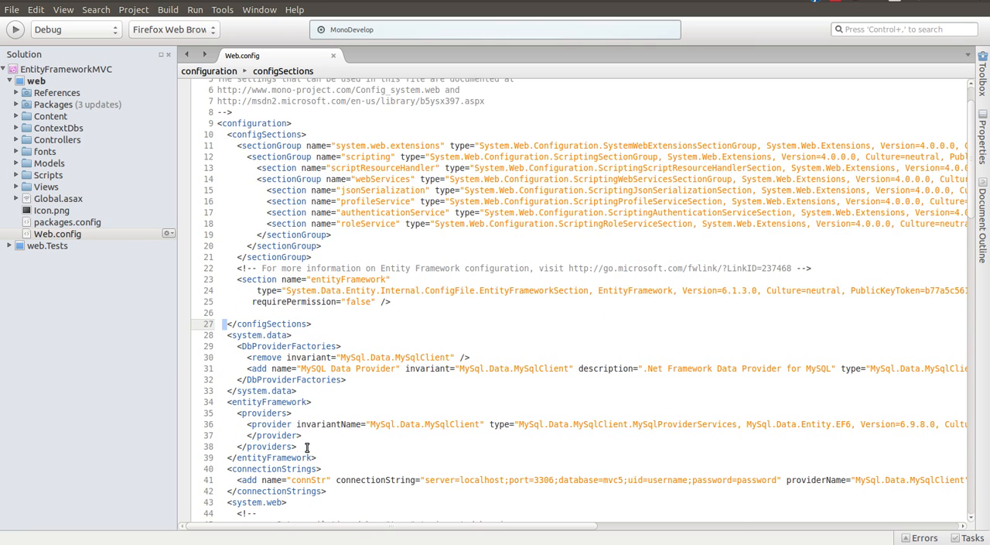
scroll(down, 3)
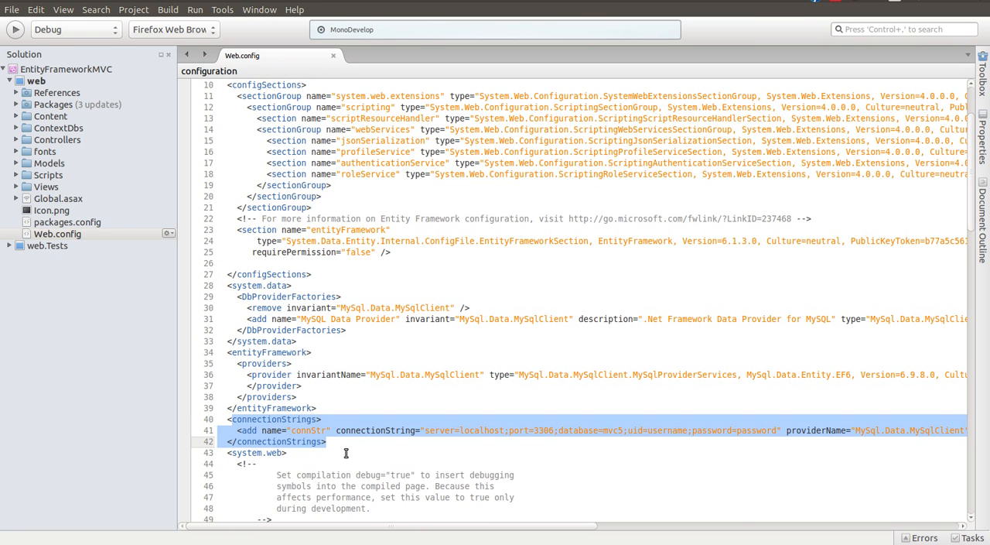
mouse_move(430, 536)
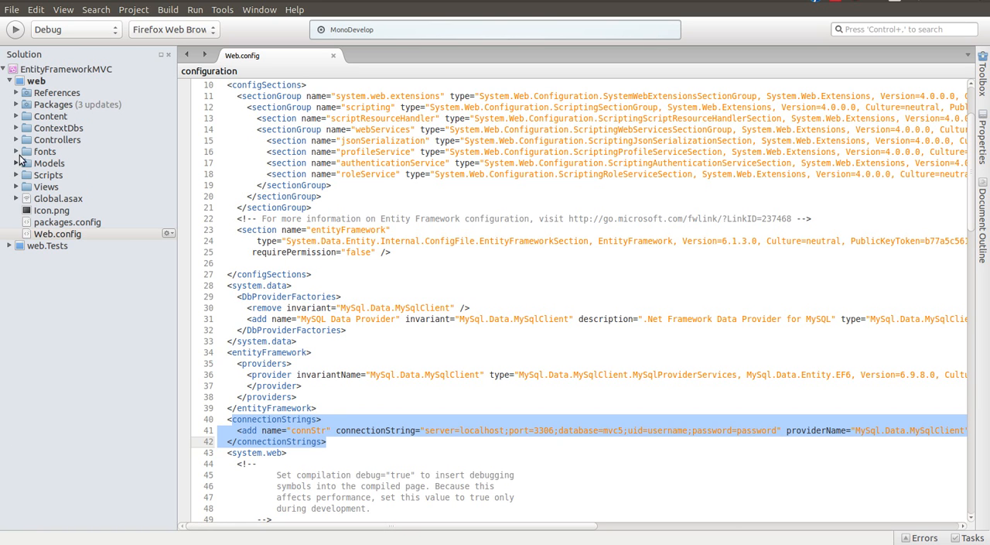
- Open Controllers/PersonController.cs and declare 'List<Person> people;' inside Index(), checking the generic import
click(57, 233)
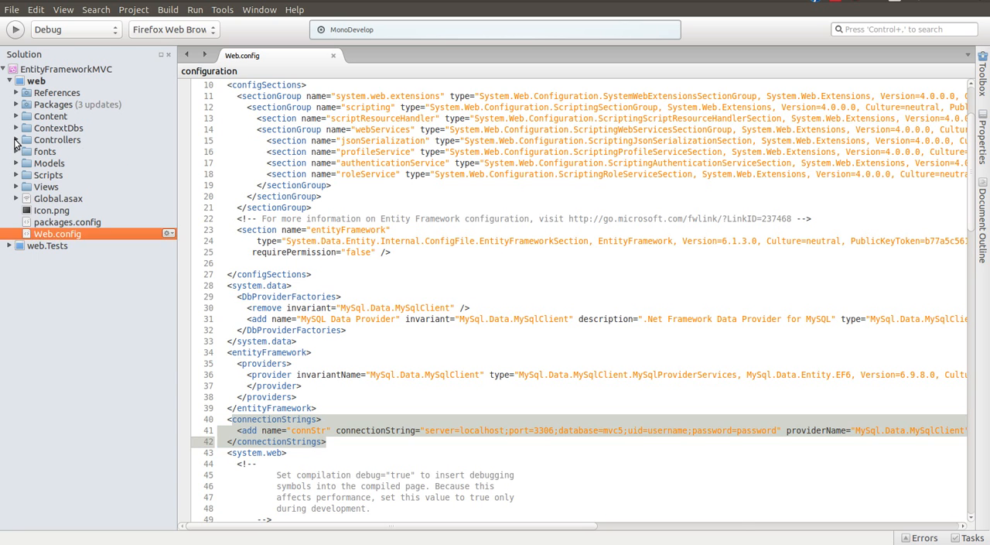
double_click(81, 164)
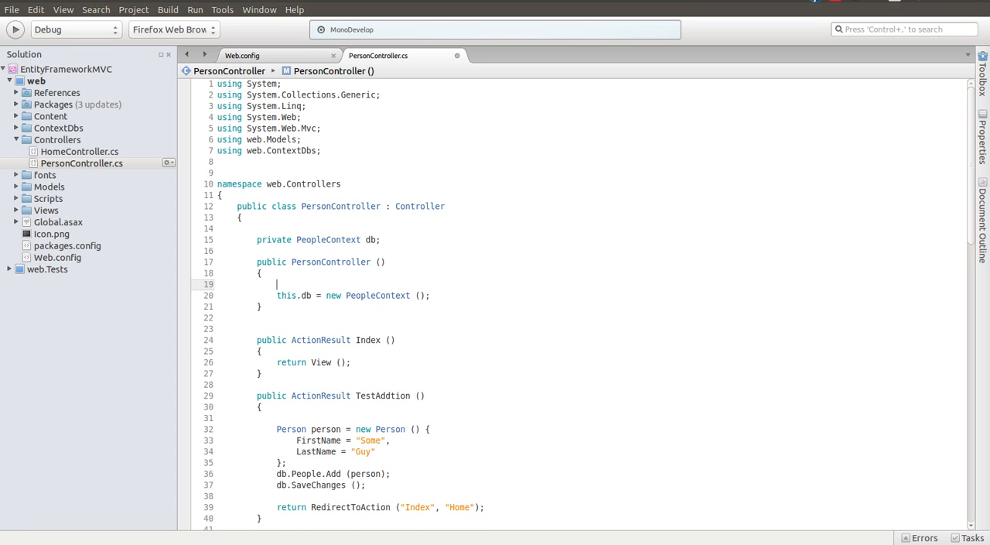
text(List<Person> people;)
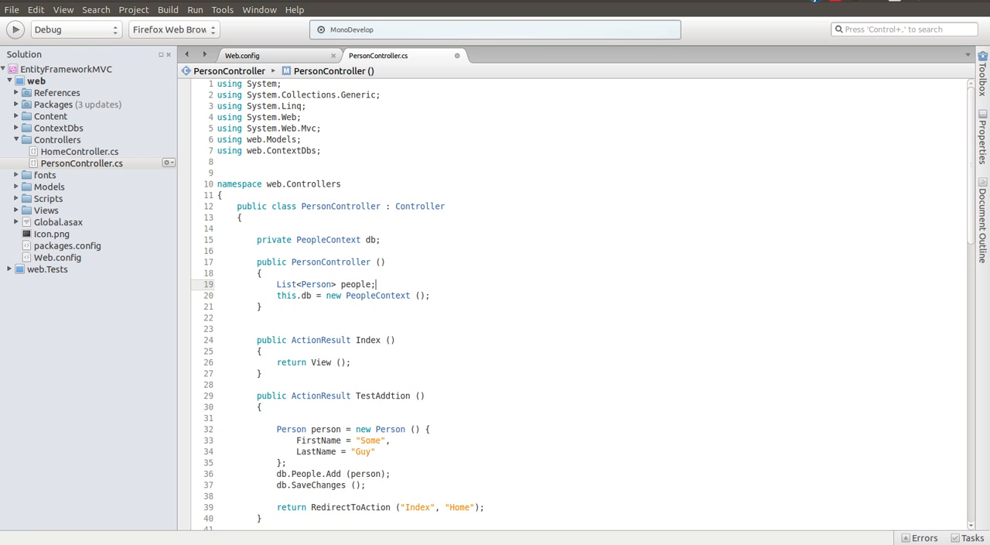
mouse_move(328, 219)
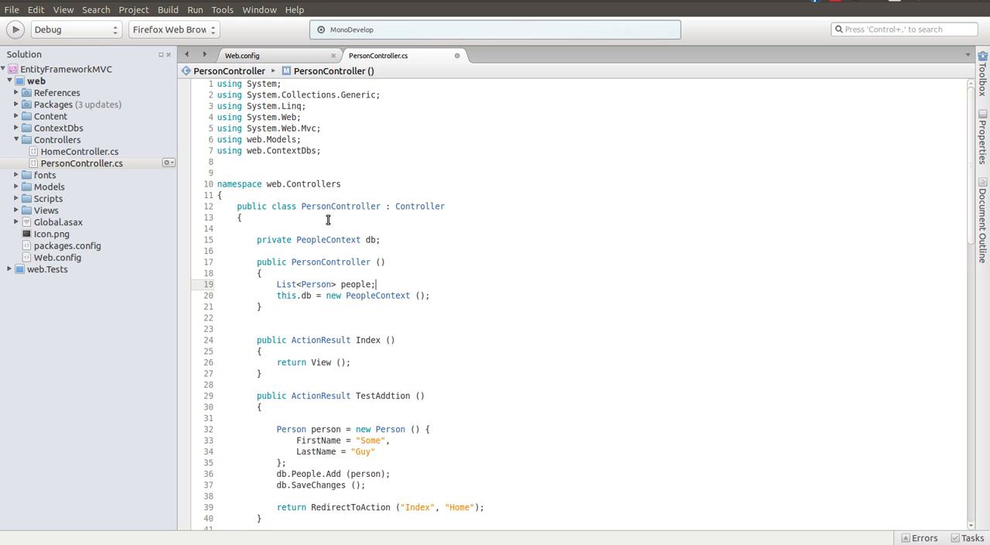
double_click(286, 284)
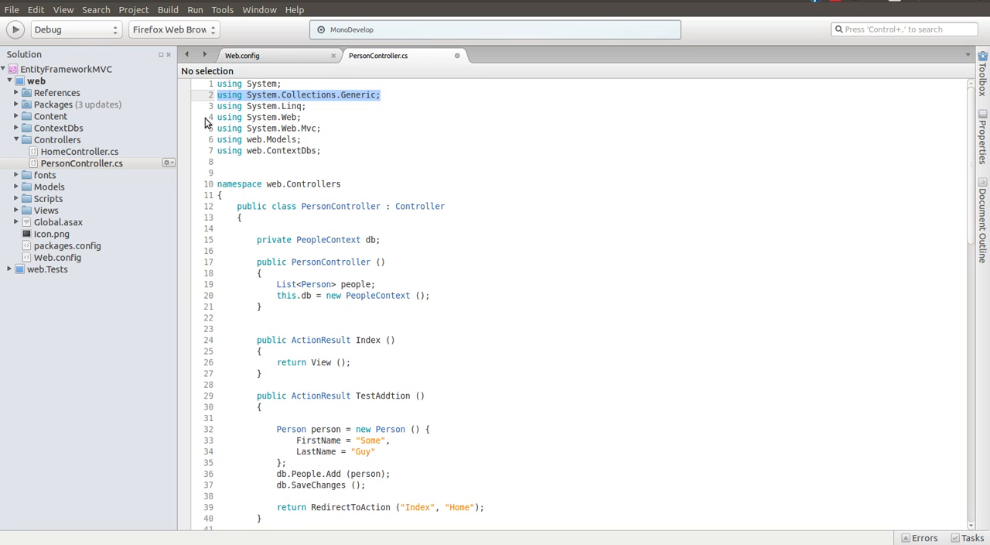
mouse_move(365, 340)
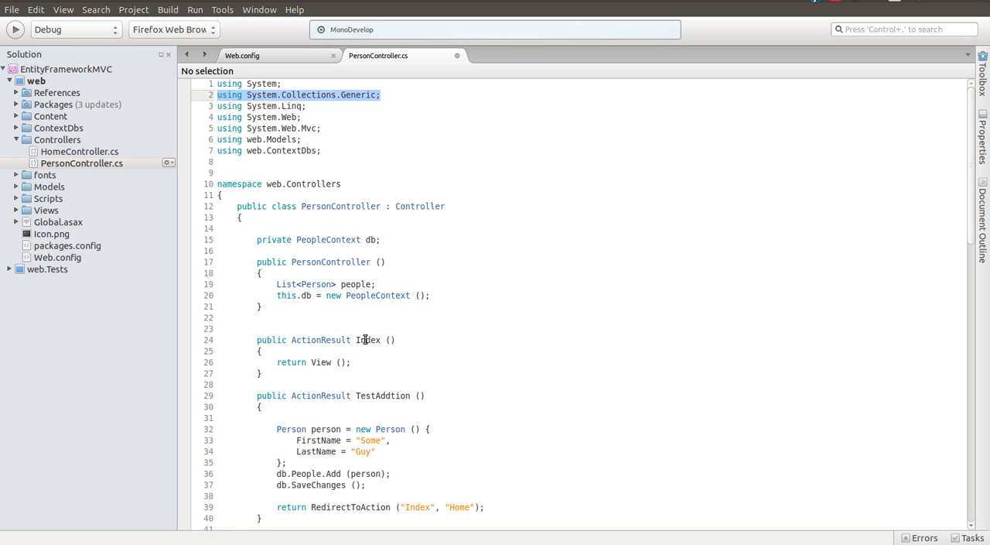
mouse_move(266, 294)
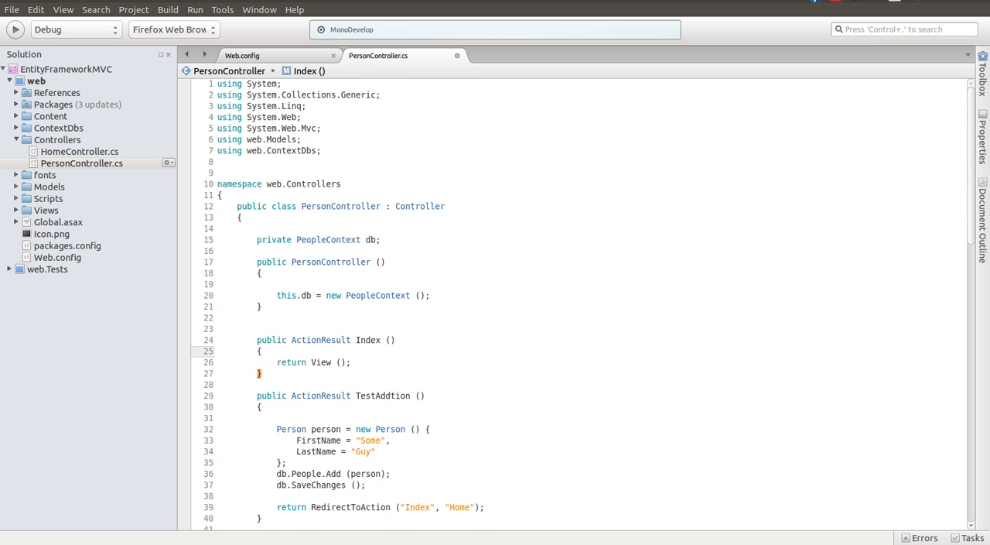
text(List<Person> people;)
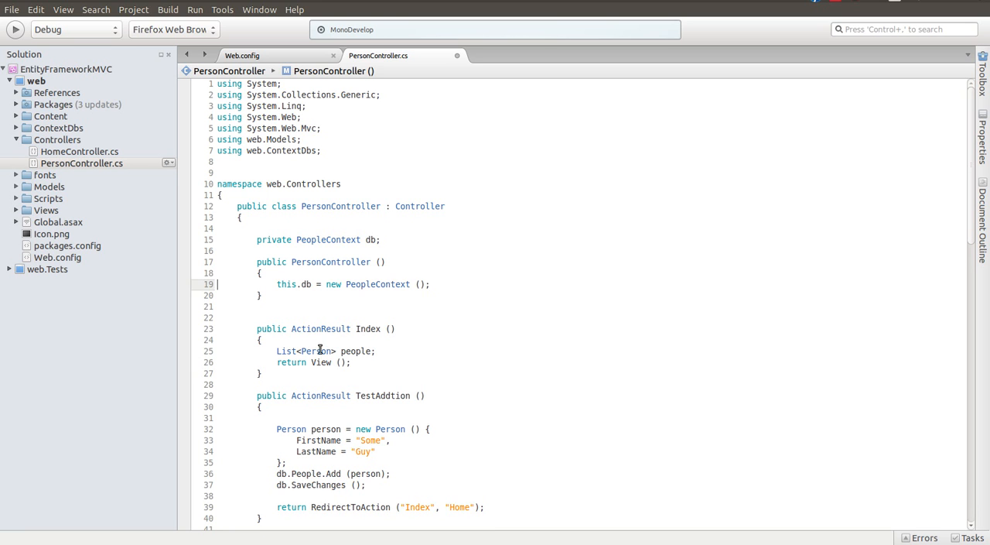
double_click(315, 350)
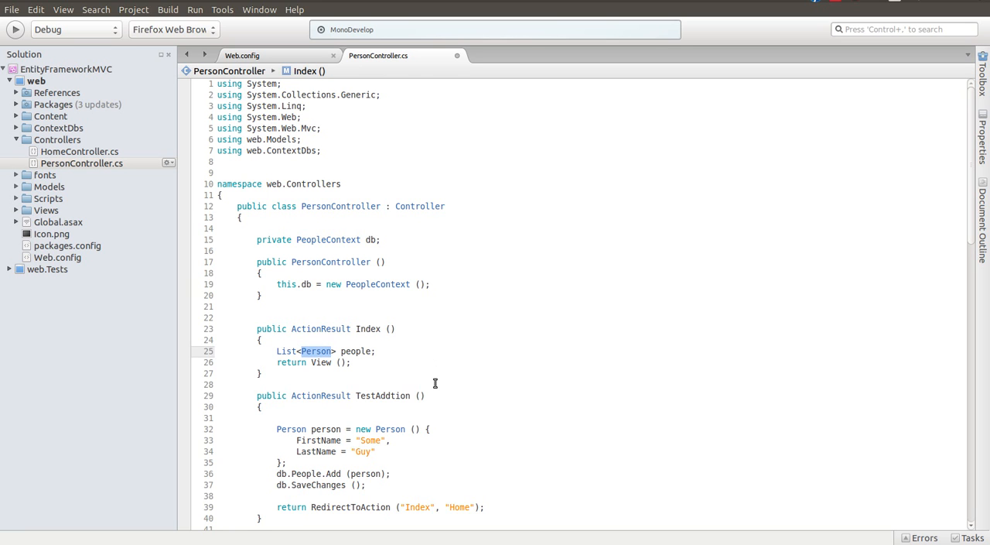
mouse_move(292, 351)
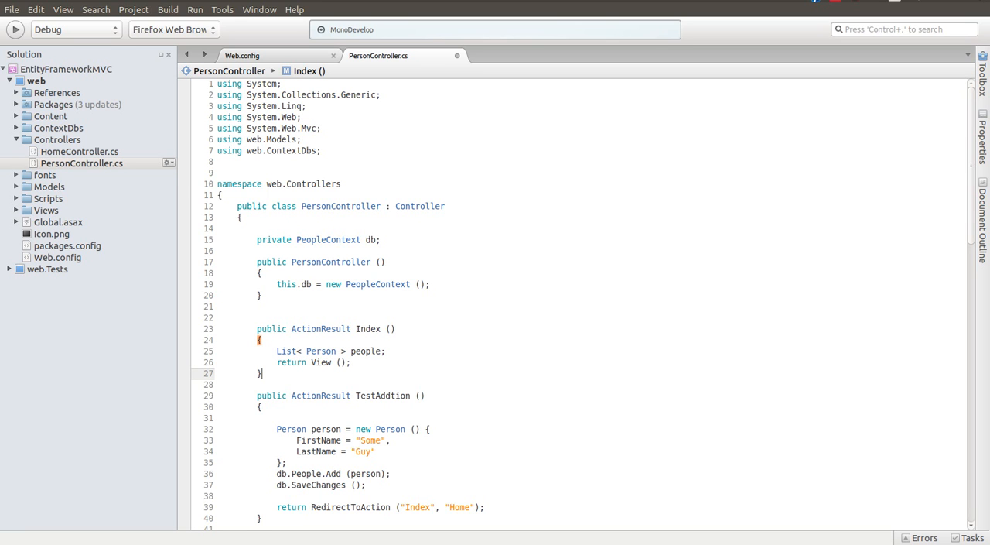
- Fill the list with 'people = this.db.People.ToList();' on the next line
click(263, 373)
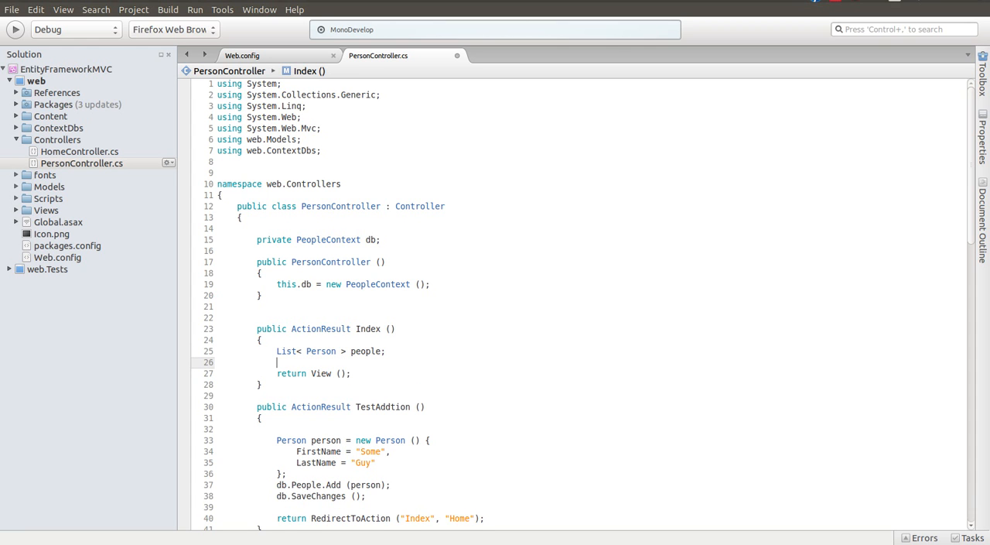
text(people = this.db.People.ToList();)
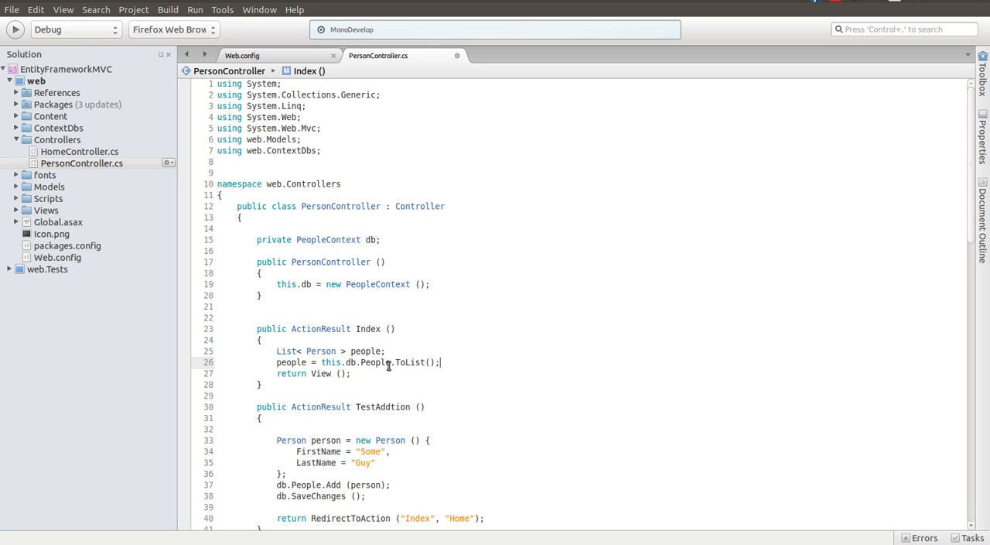
mouse_move(627, 476)
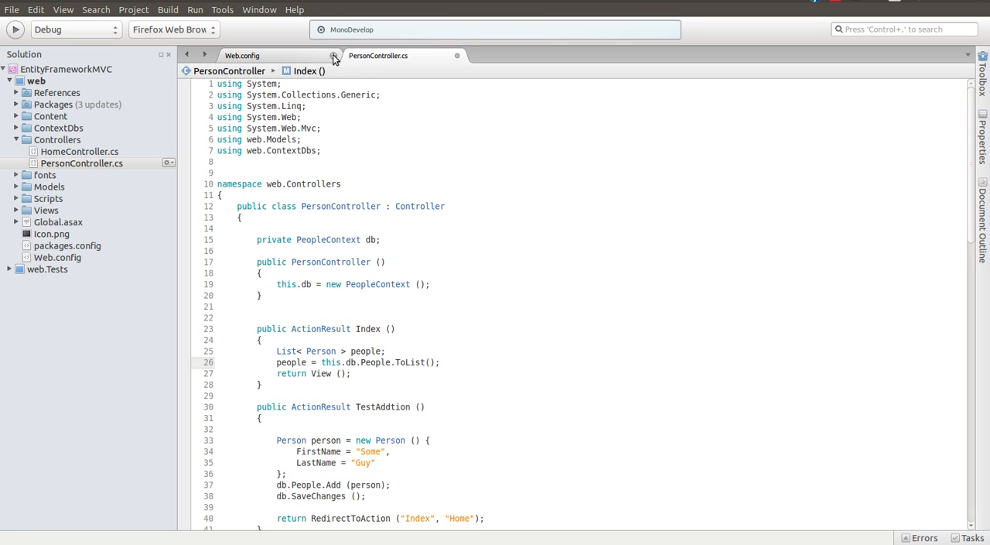
- Check the People DbSet in PeopleContext.cs, then return to PersonController's Index and select the people variable
click(334, 56)
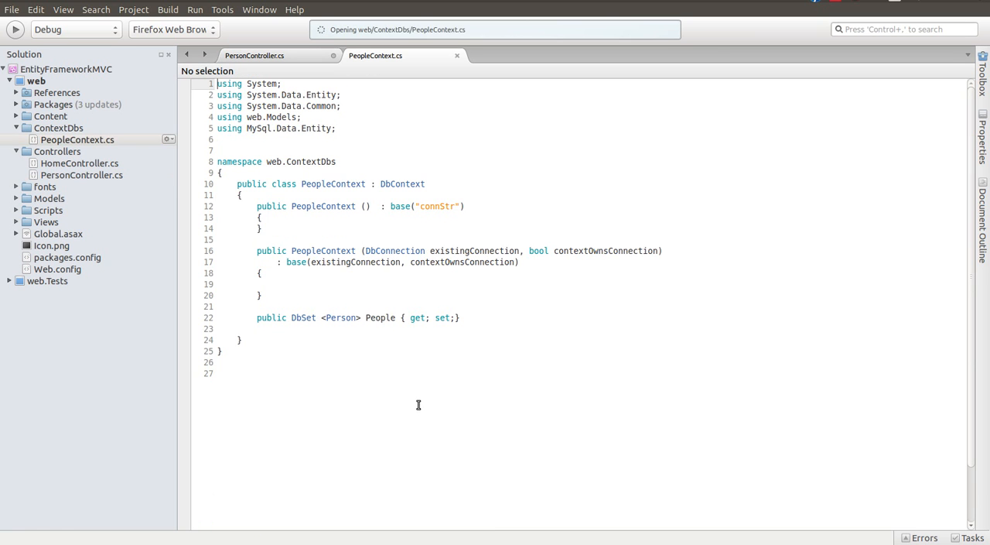
click(359, 317)
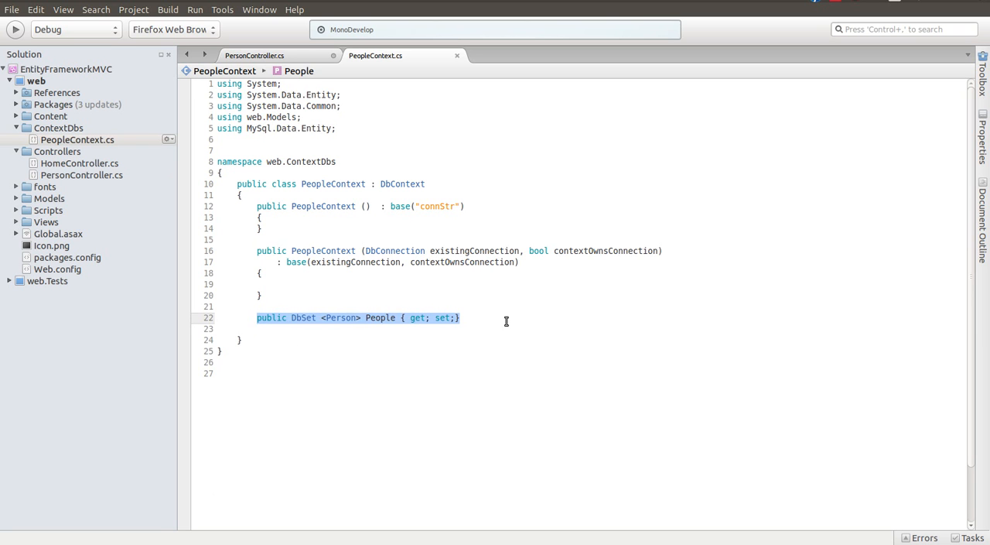
mouse_move(300, 56)
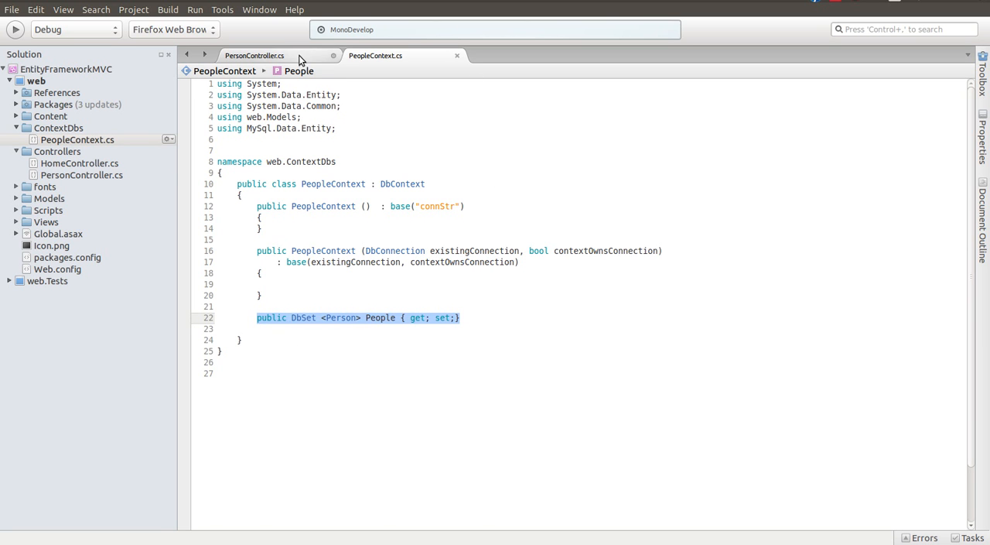
click(253, 56)
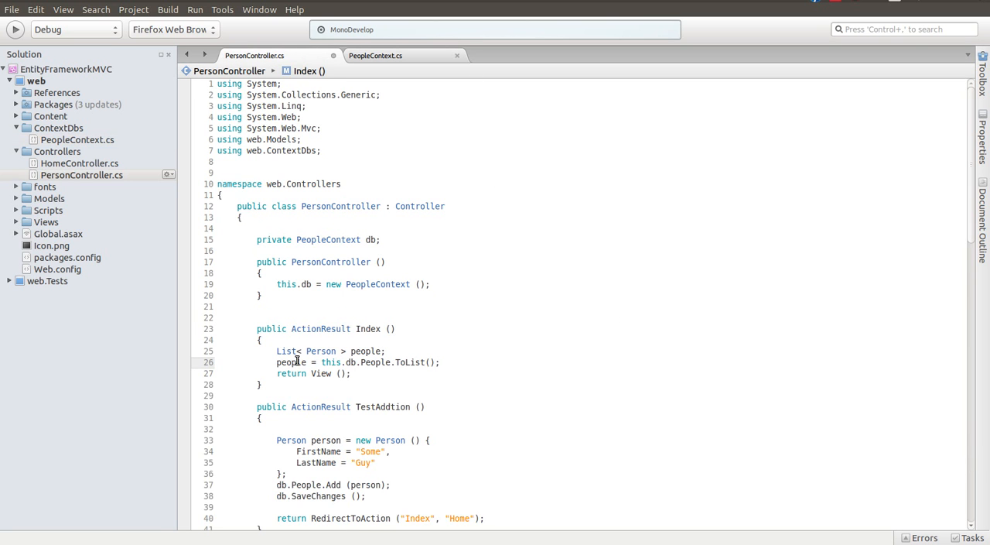
double_click(291, 362)
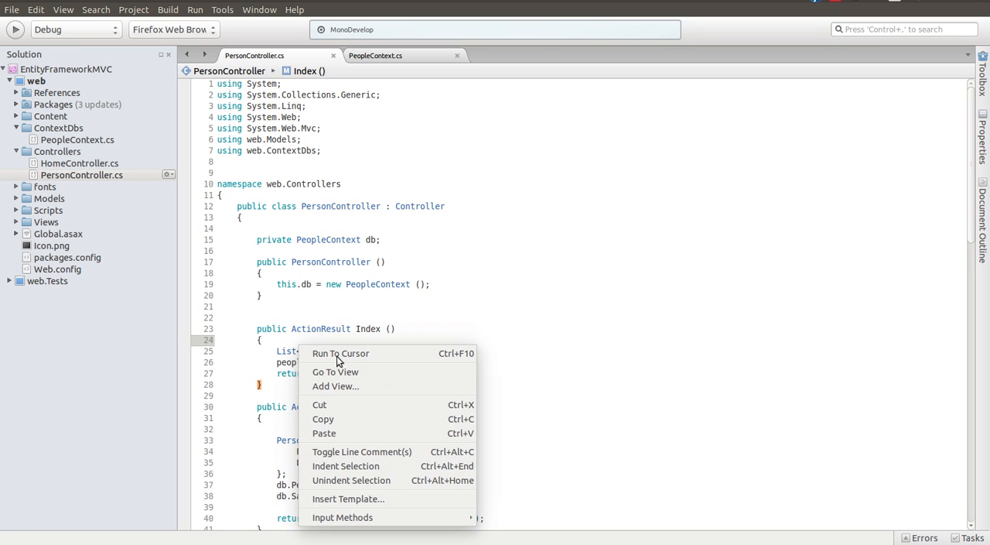
- Add a Razor view named Index for the action, strongly typed to web.Models.Person
click(334, 387)
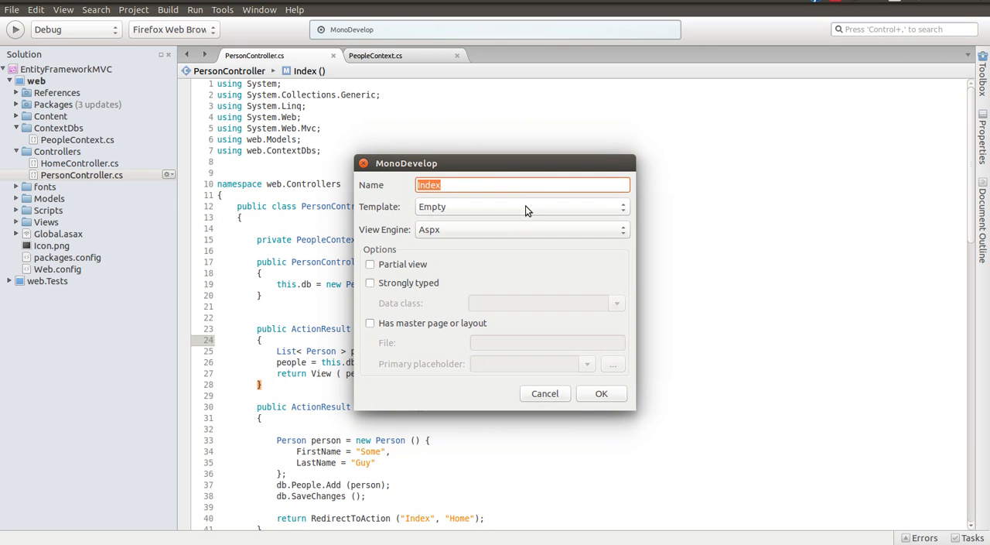
click(523, 229)
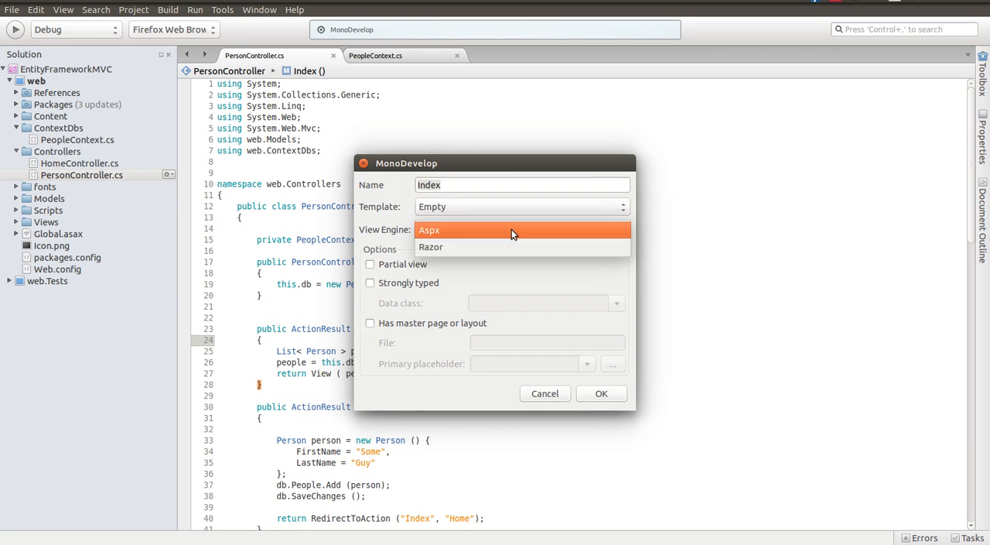
click(430, 248)
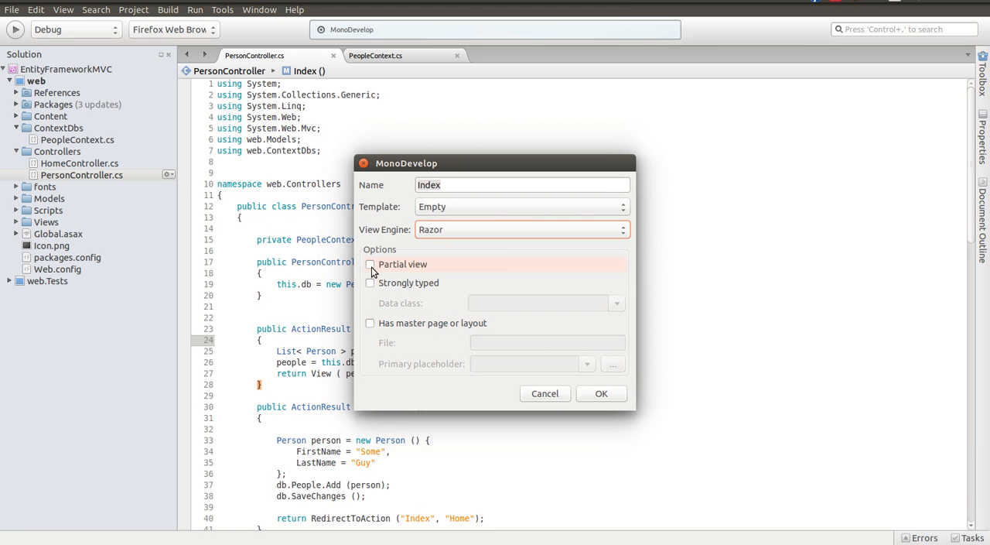
click(369, 281)
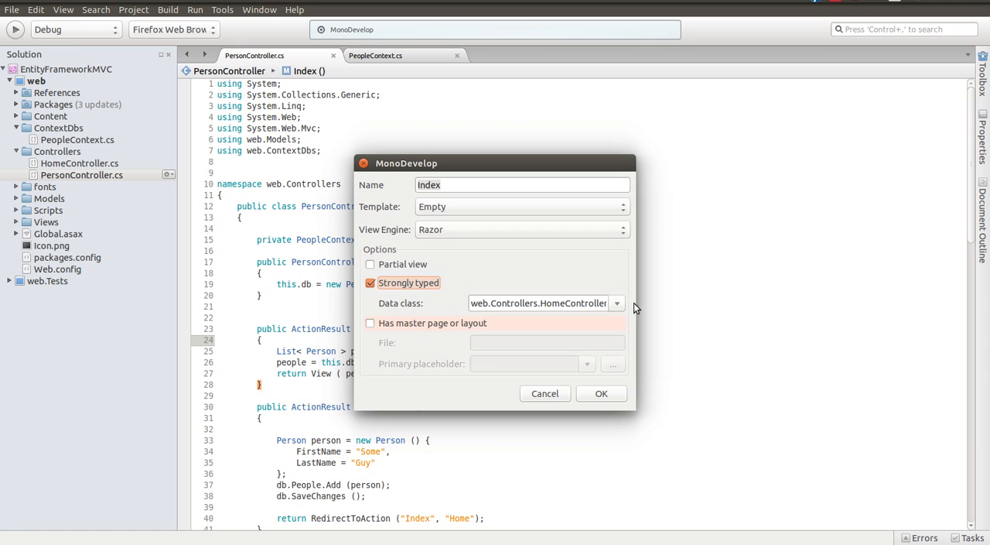
click(616, 303)
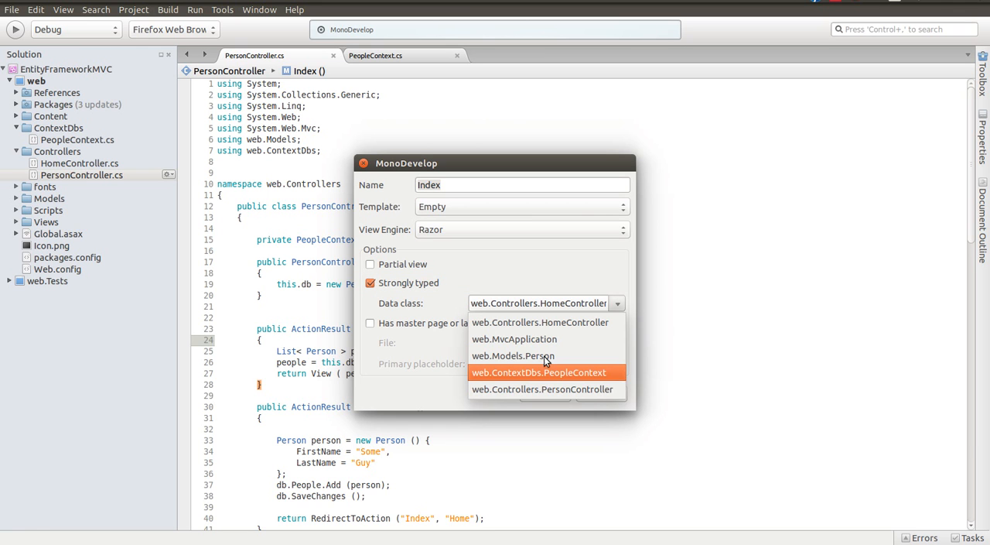
click(513, 356)
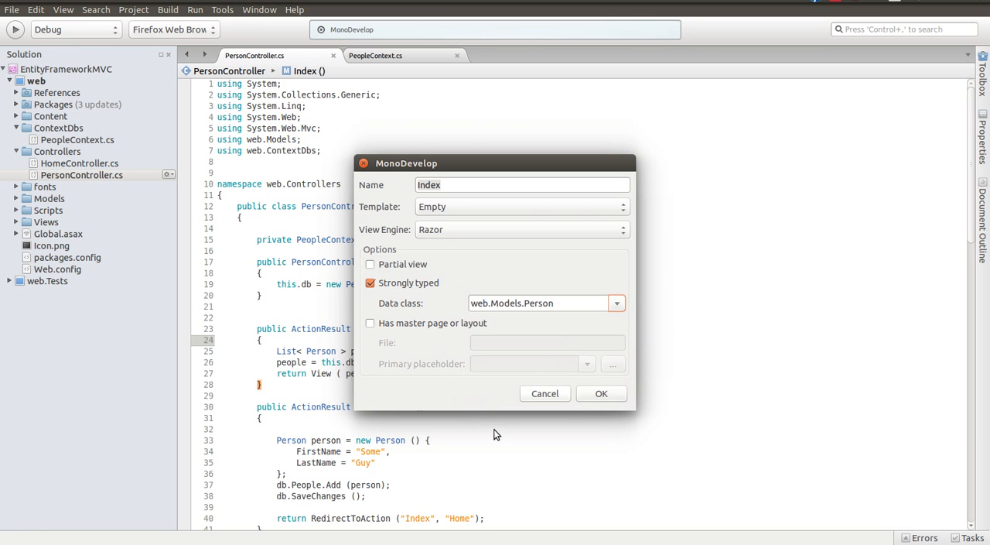
- Set Views/Shared/_Layout.cshtml as the master layout and create the view
click(370, 322)
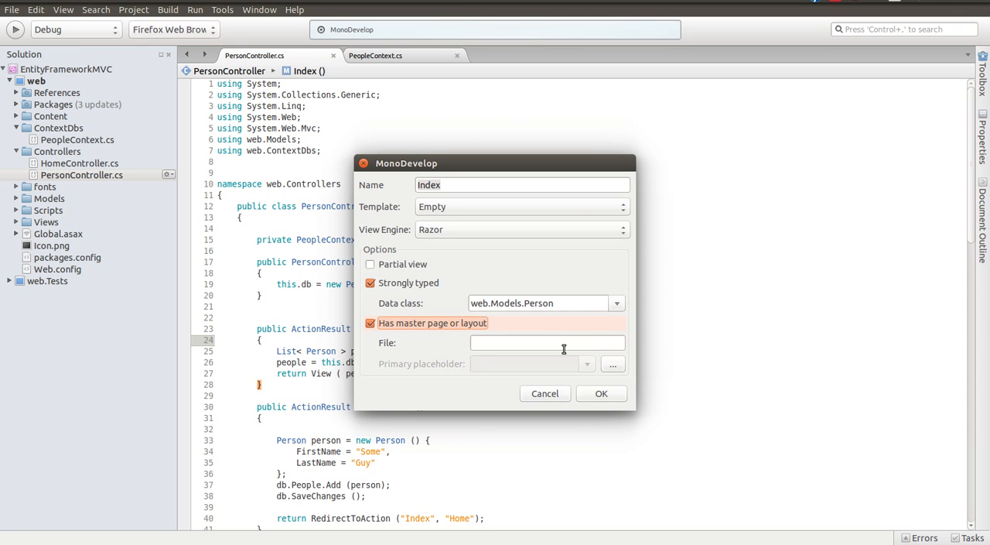
click(613, 364)
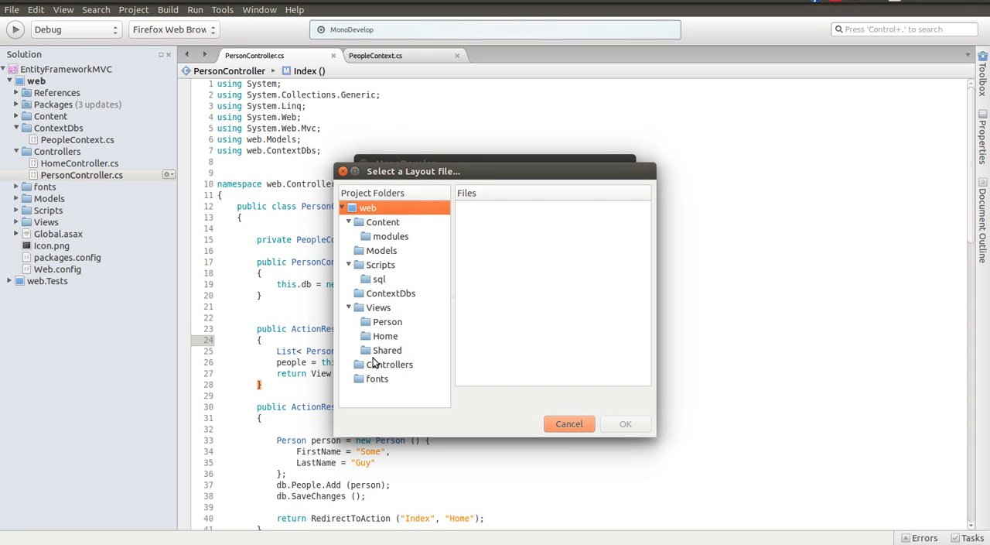
mouse_move(377, 359)
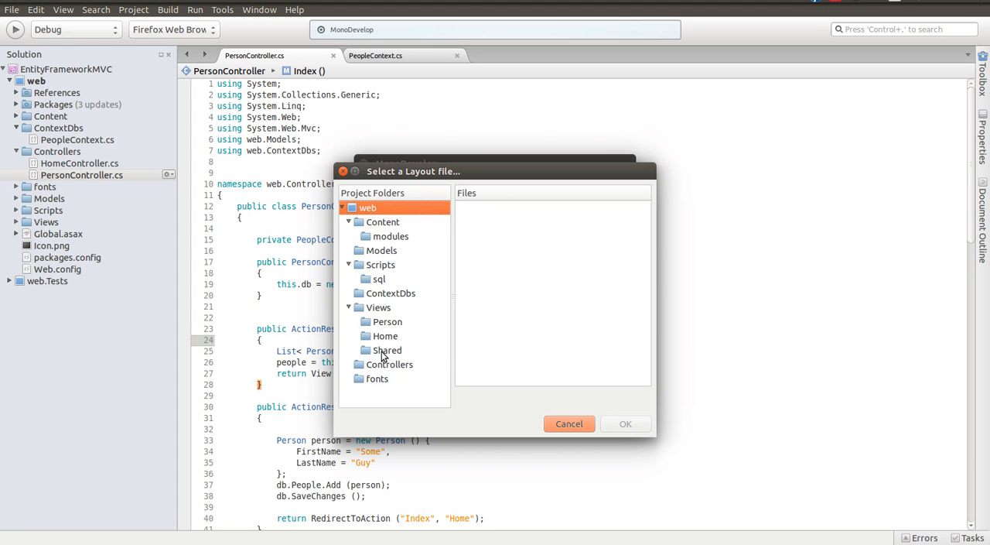
click(387, 349)
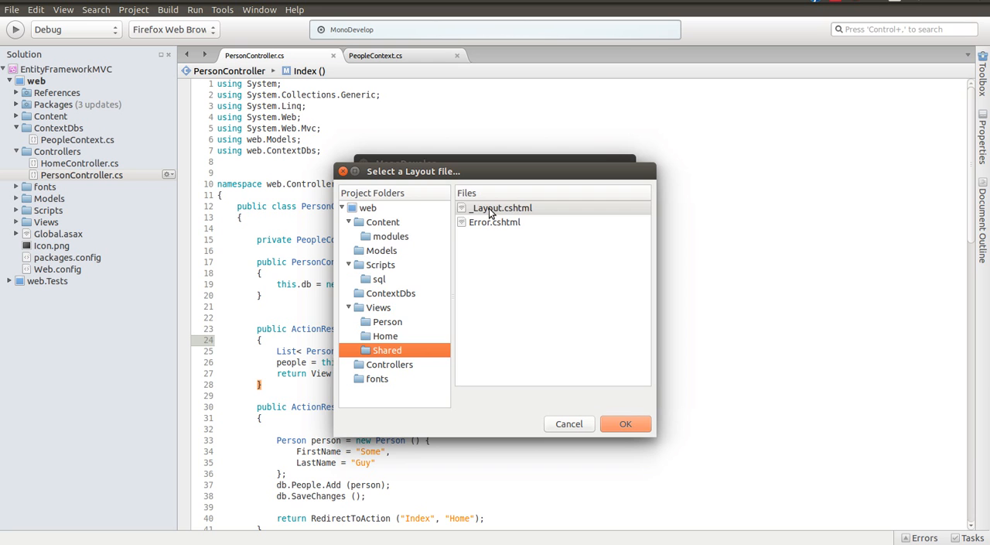
click(625, 424)
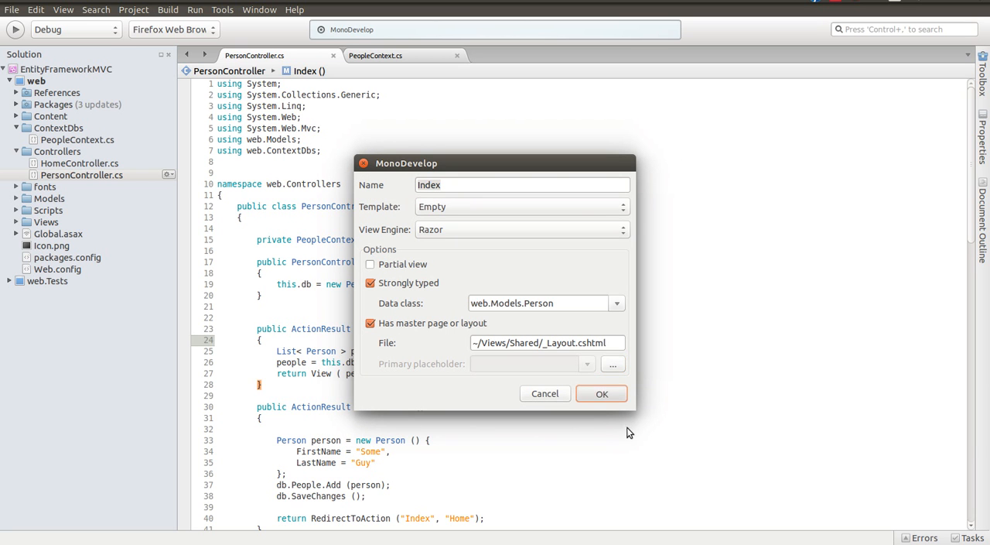
click(602, 393)
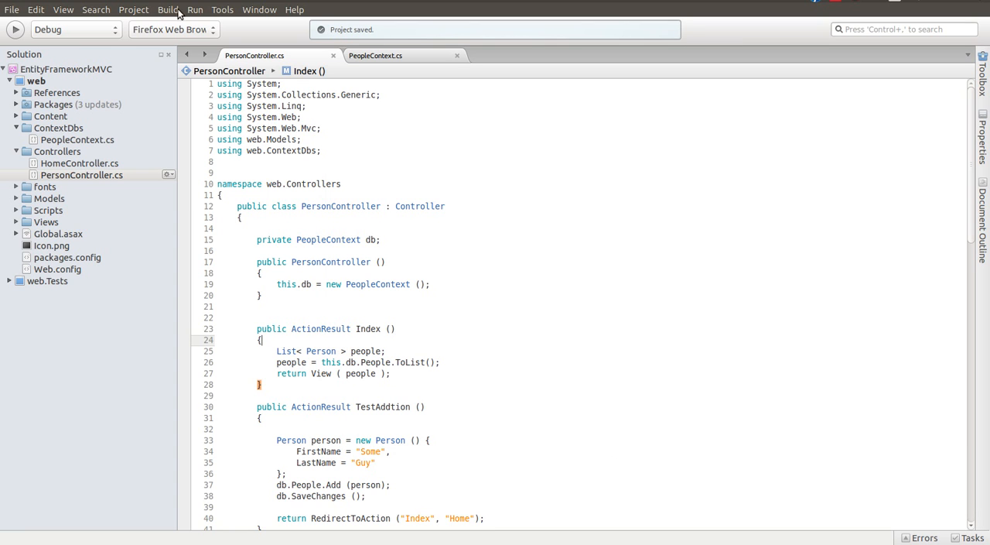
mouse_move(13, 223)
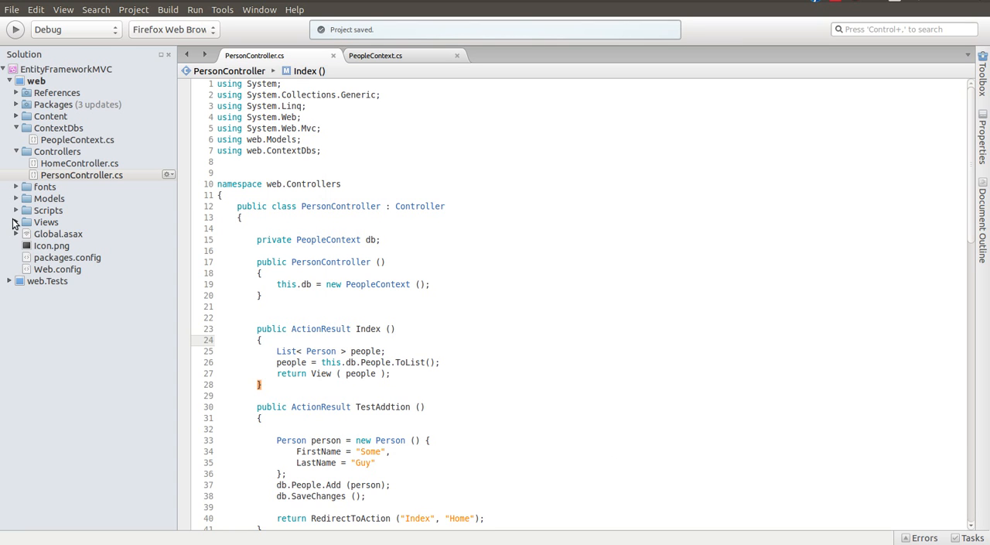
mouse_move(550, 455)
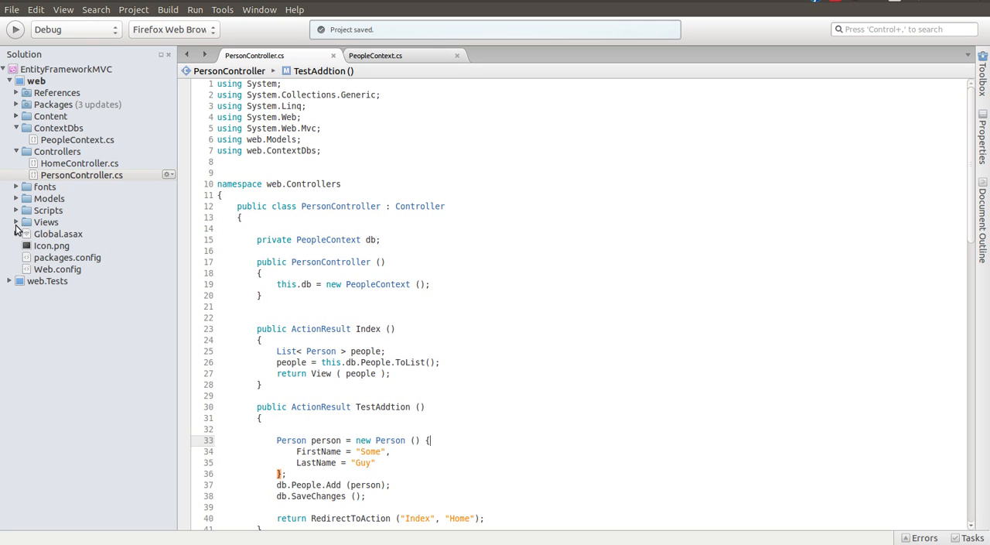
- Expand the Views folder and scroll to the nav section of _Layout.cshtml
click(16, 223)
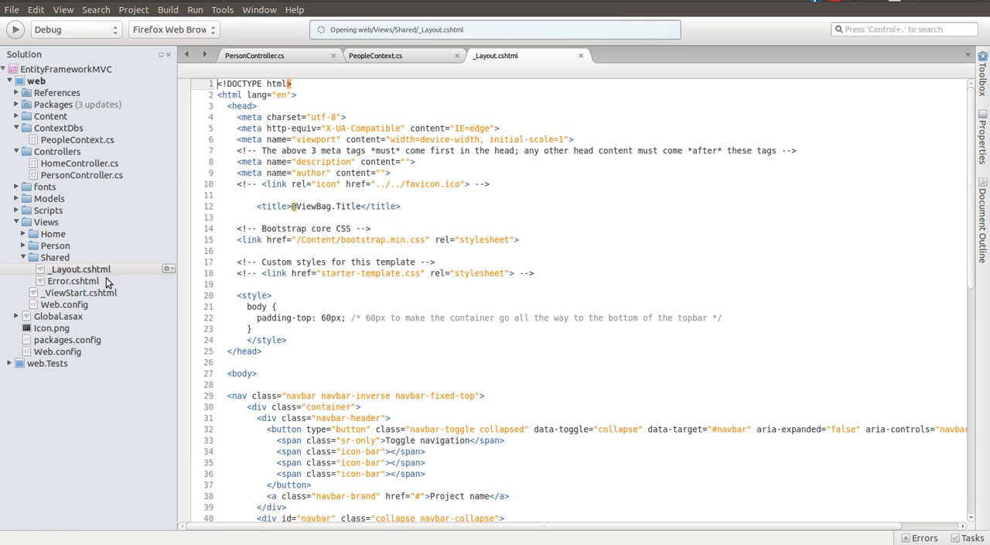
scroll(down, 3)
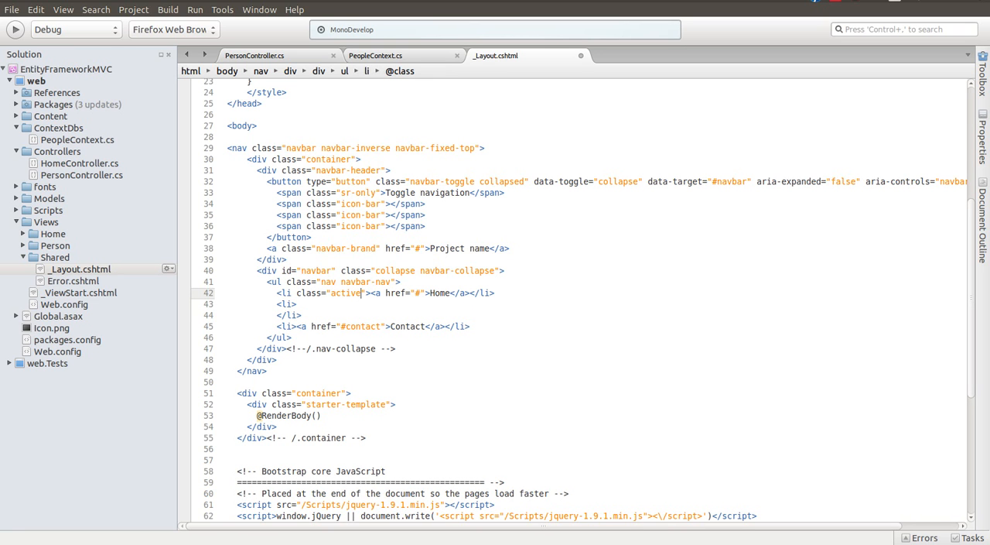
double_click(418, 292)
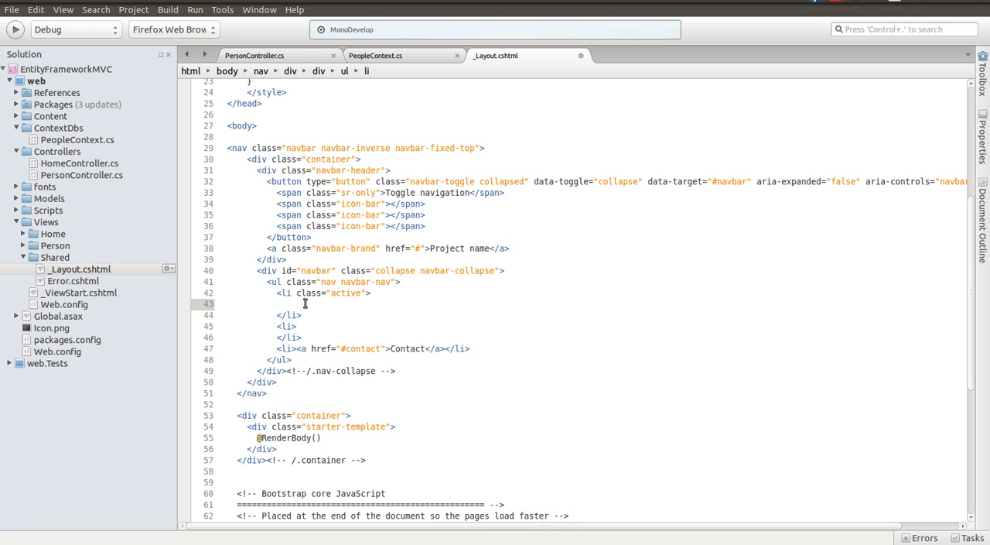
text(@Html.ActionLink("Home", "Index", "Home"))
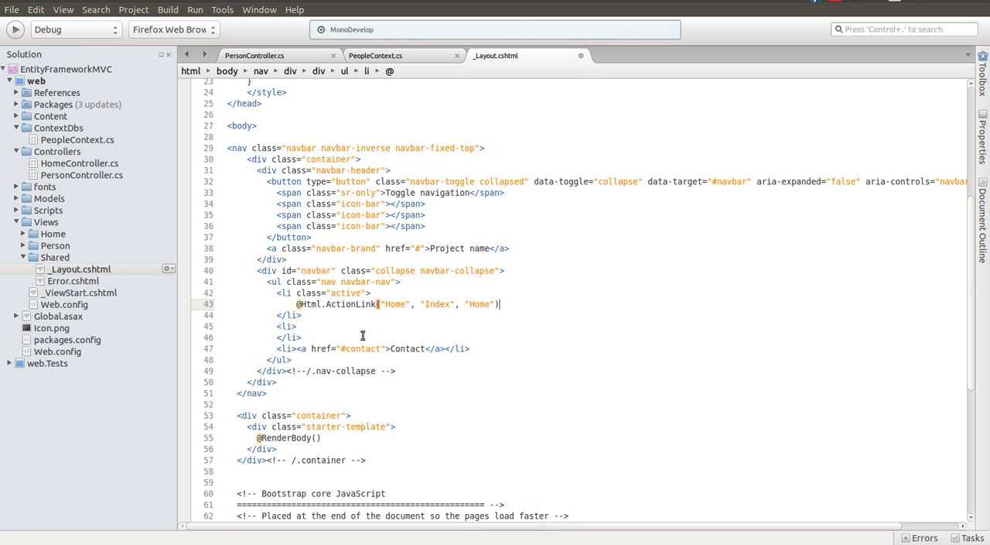
double_click(350, 303)
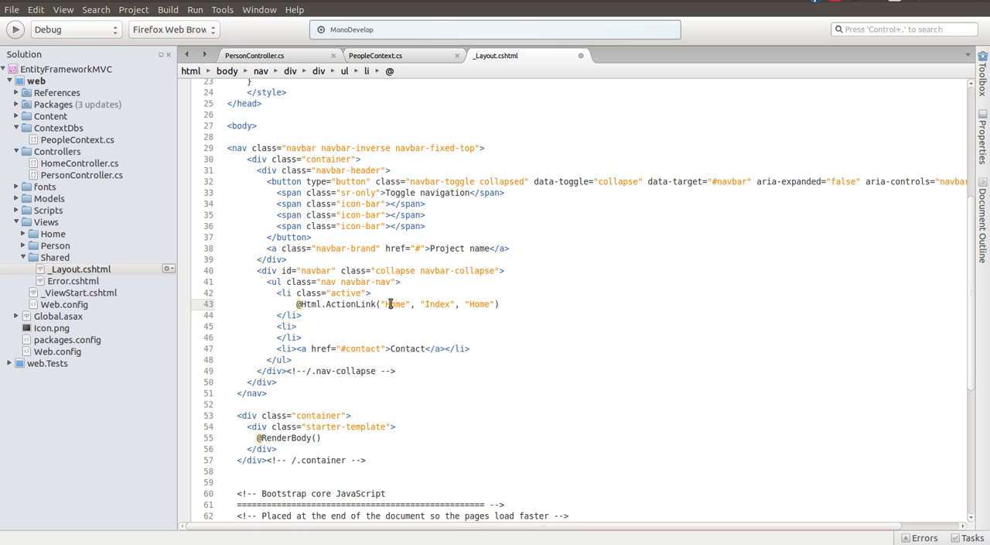
double_click(394, 304)
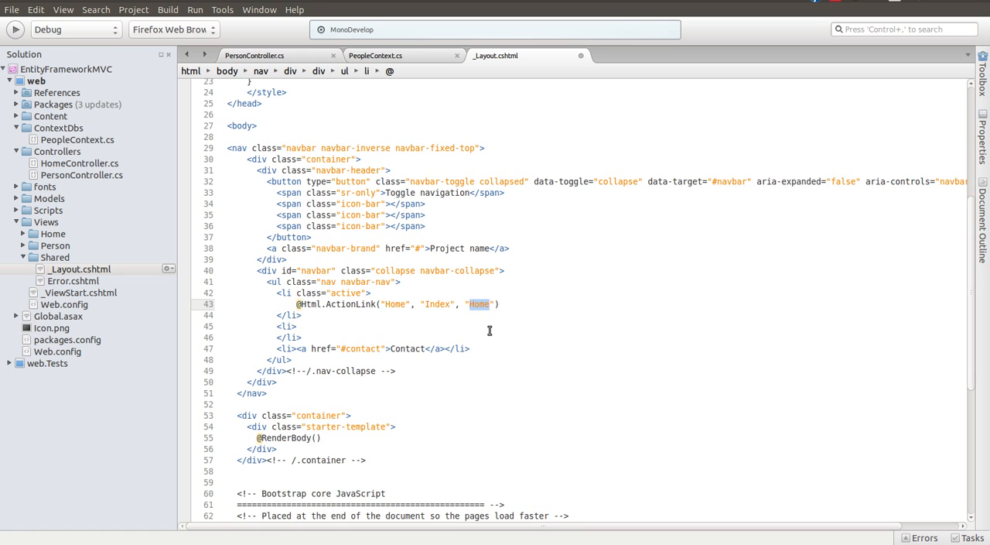
click(57, 152)
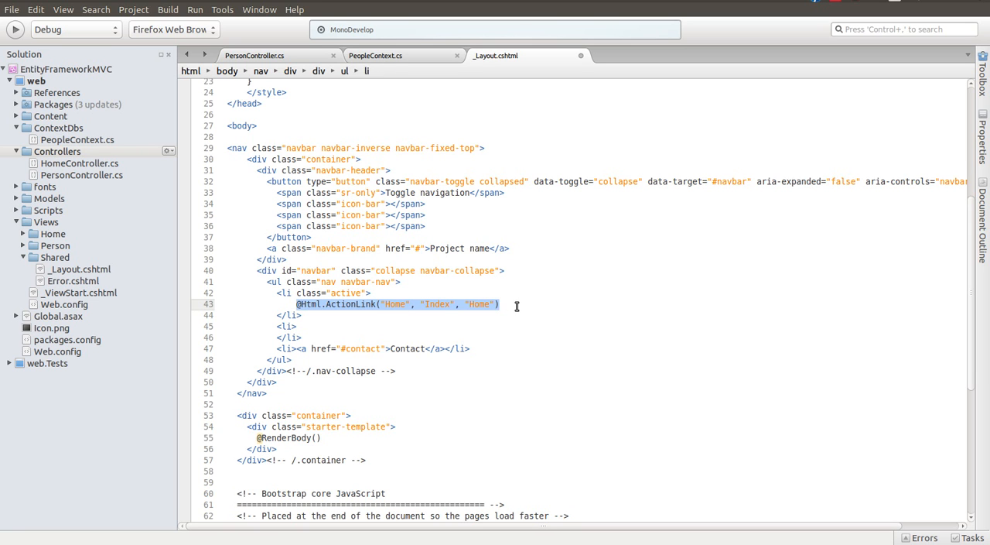
click(341, 315)
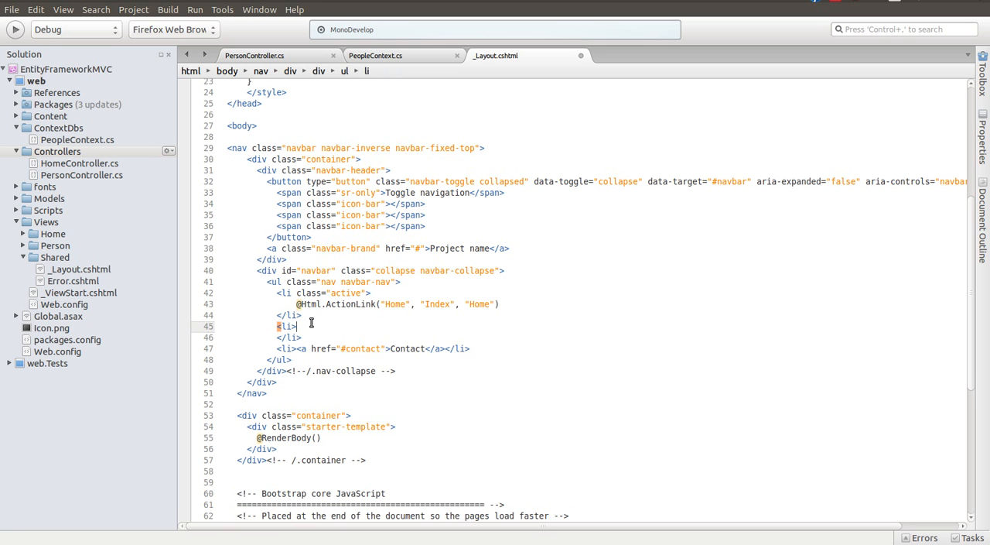
text(@Html.ActionLink("Home", "Index", "Home"))
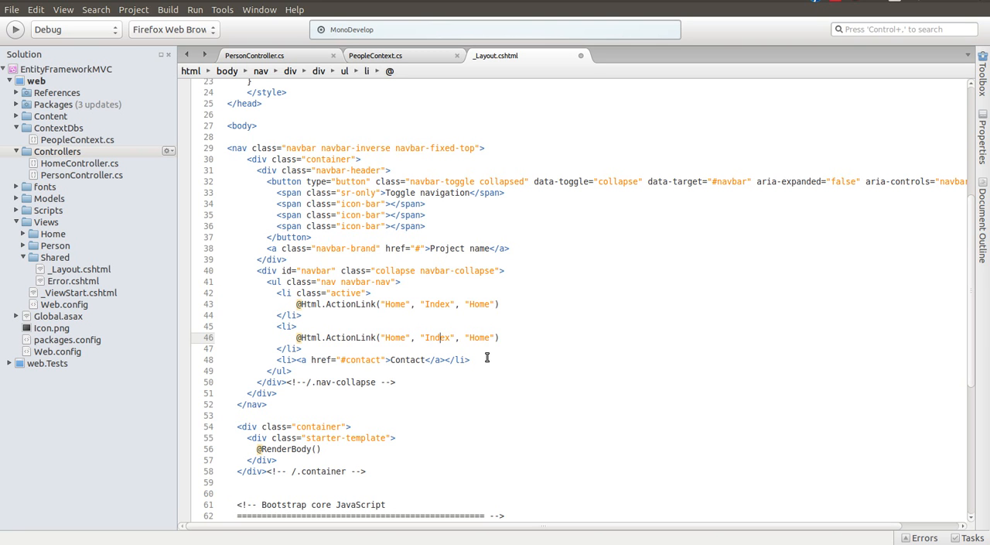
double_click(436, 337)
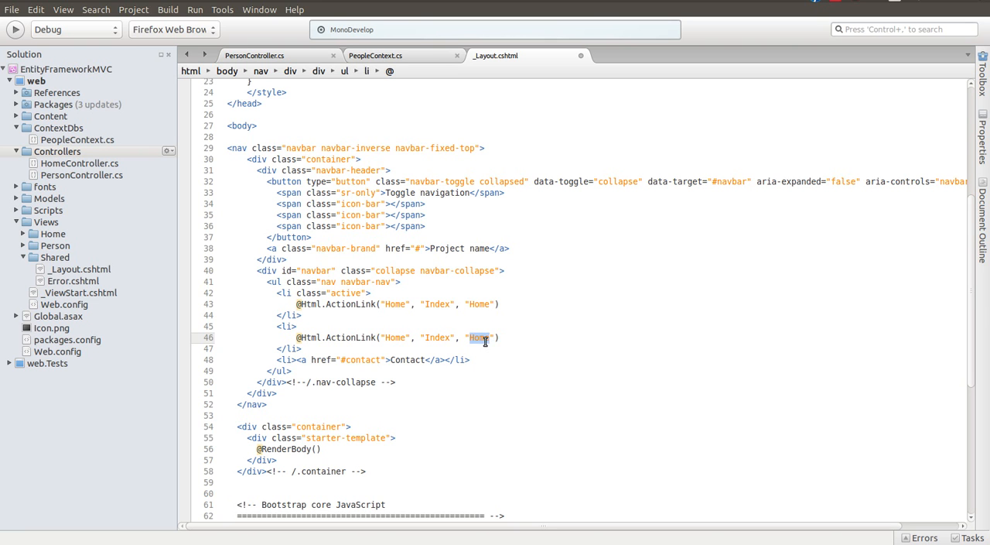
text(People)
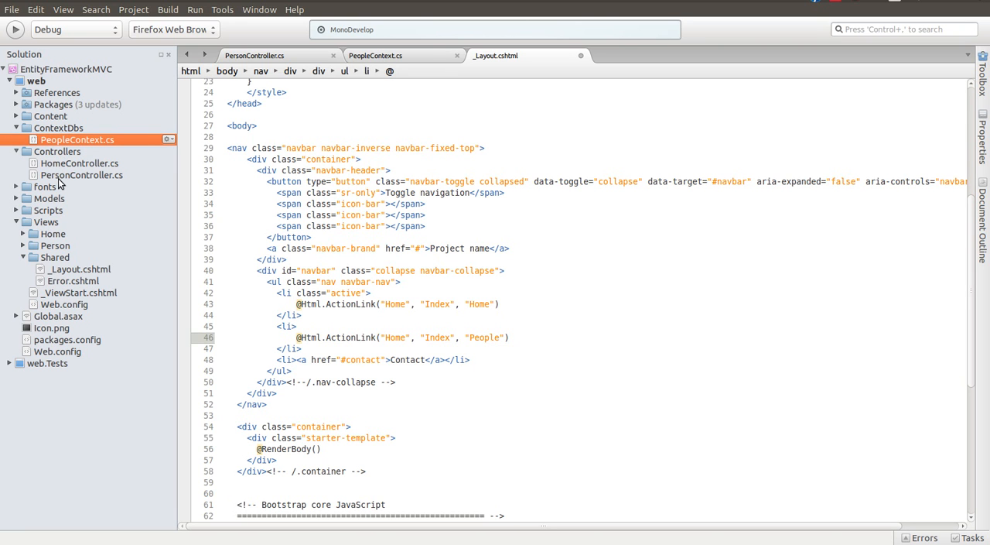
double_click(485, 337)
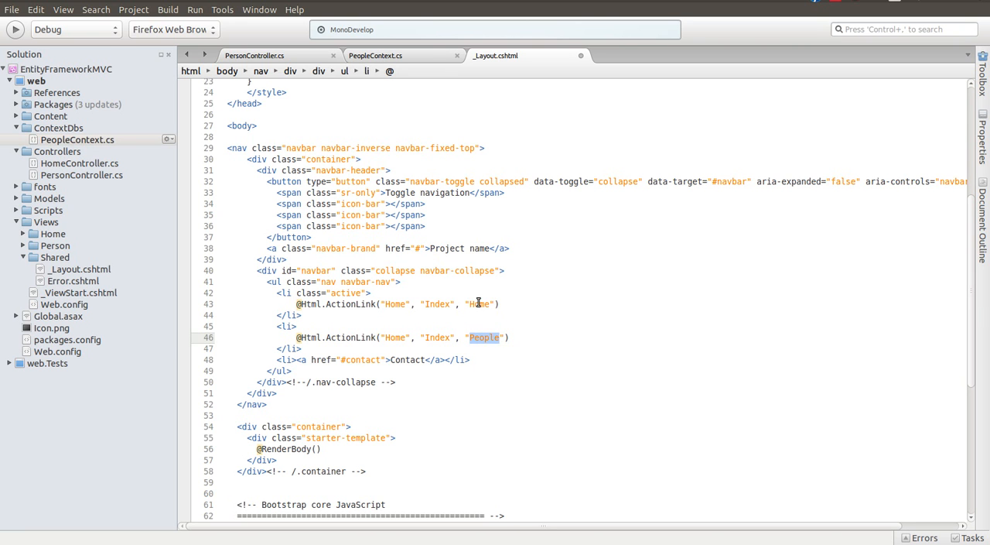
text(Person)
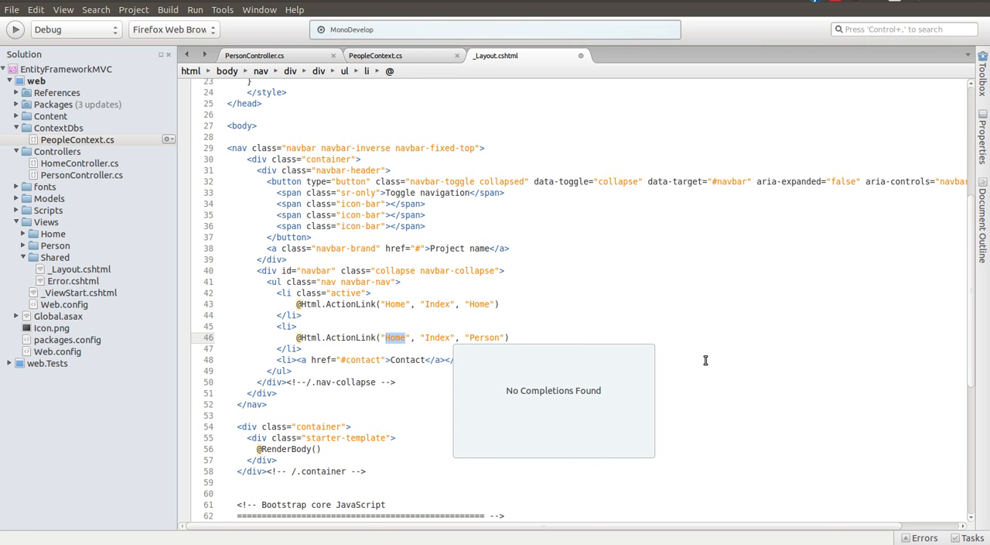
text(List)
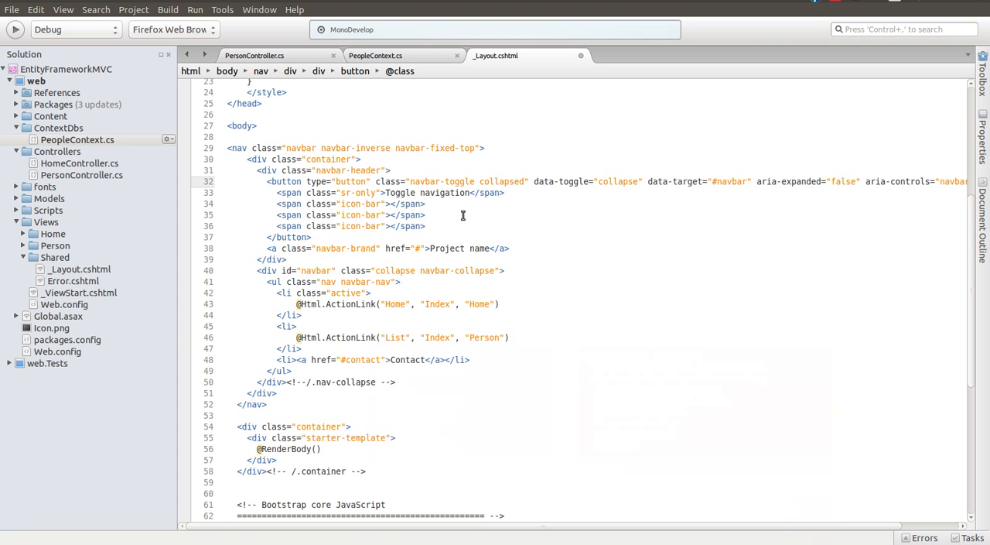
mouse_move(591, 359)
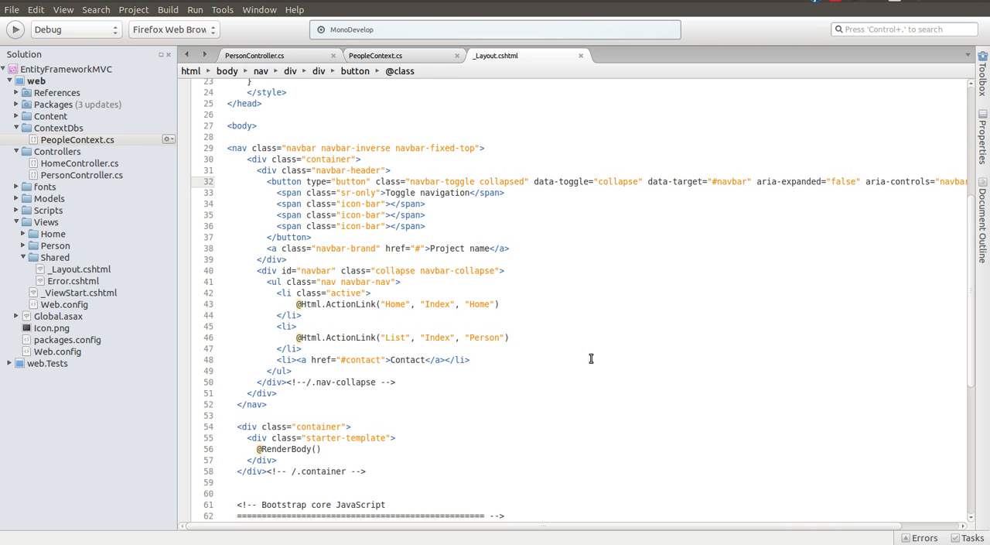
mouse_move(167, 9)
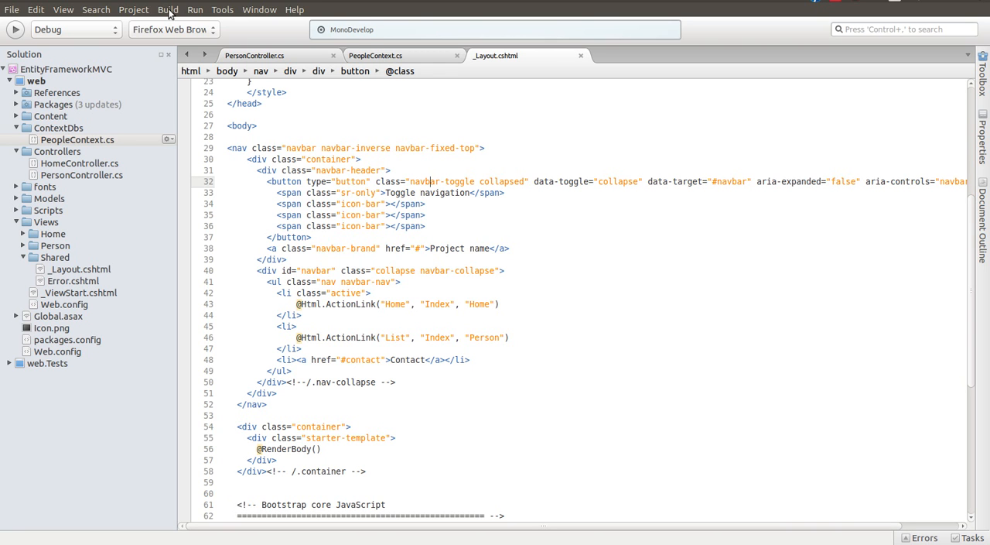
- Start the web project from the Run menu so it opens in Firefox
click(195, 9)
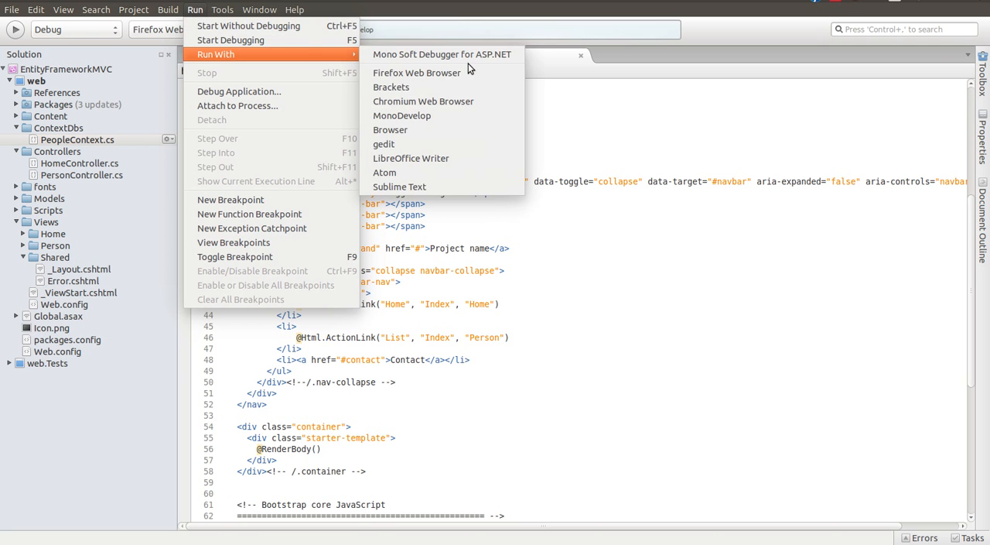
click(418, 71)
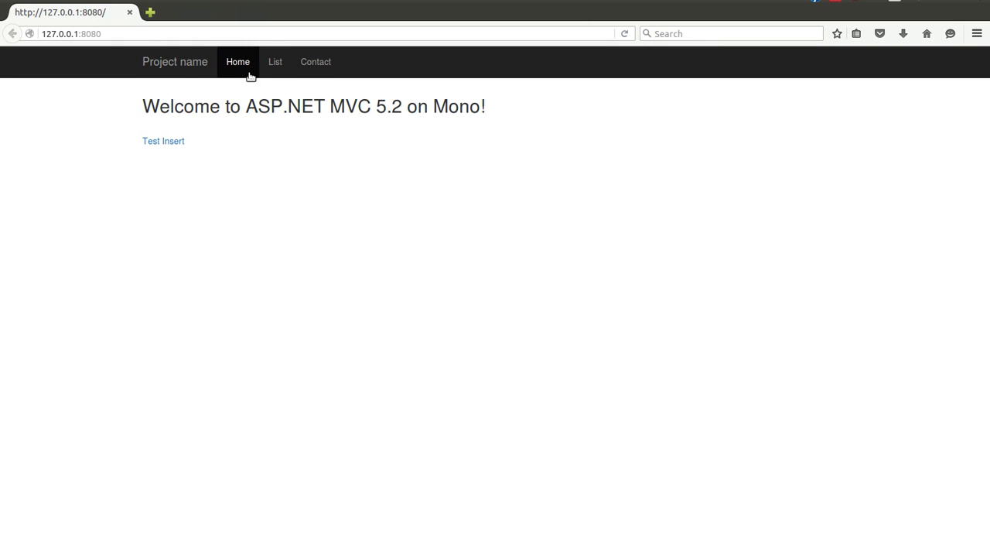
mouse_move(164, 146)
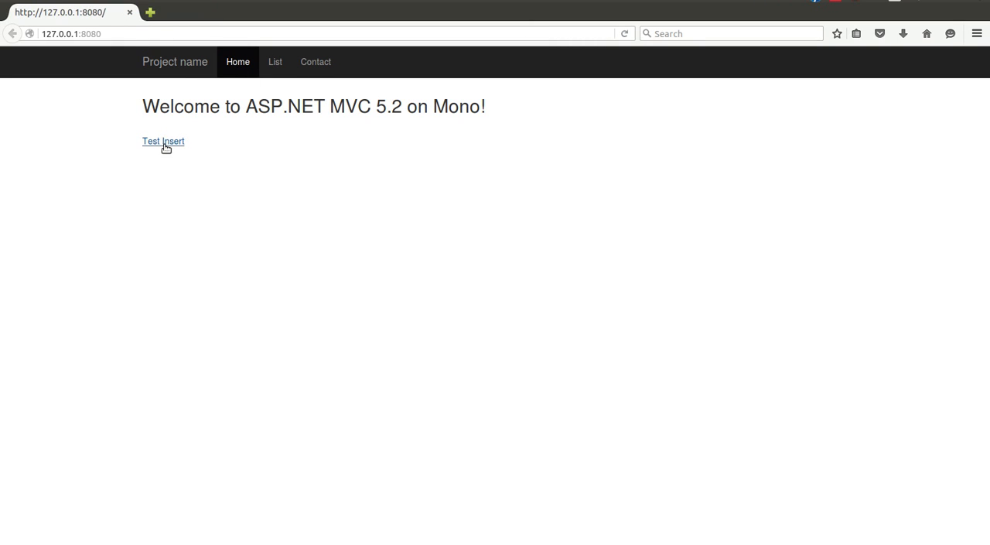
mouse_move(275, 62)
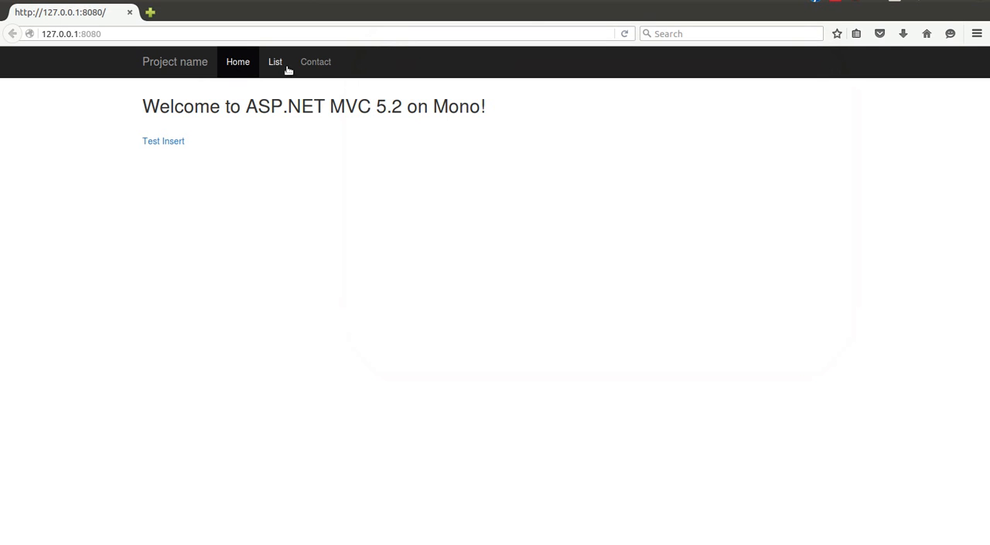
- Follow the List link and highlight System.DateTime in the resulting Error 500 ConstraintException
click(275, 62)
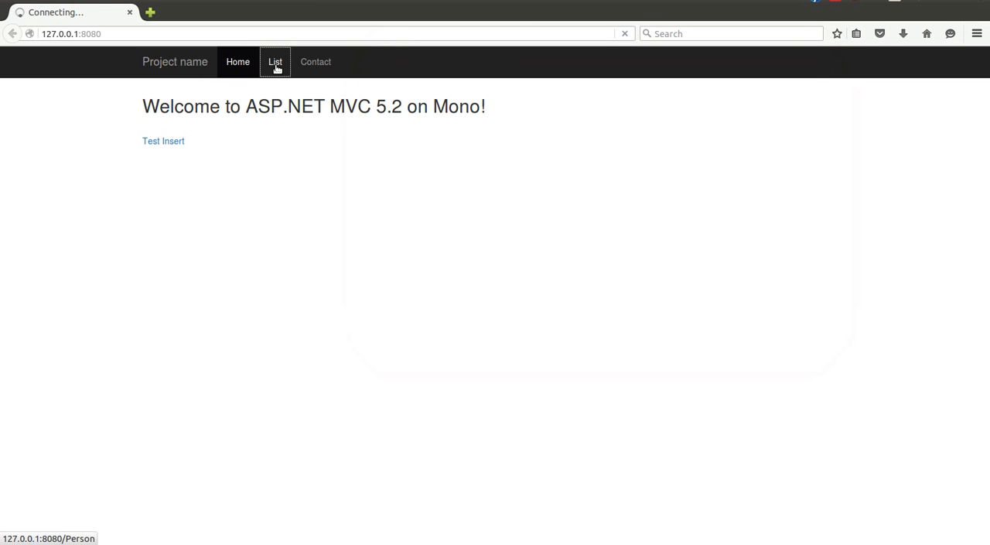
click(275, 61)
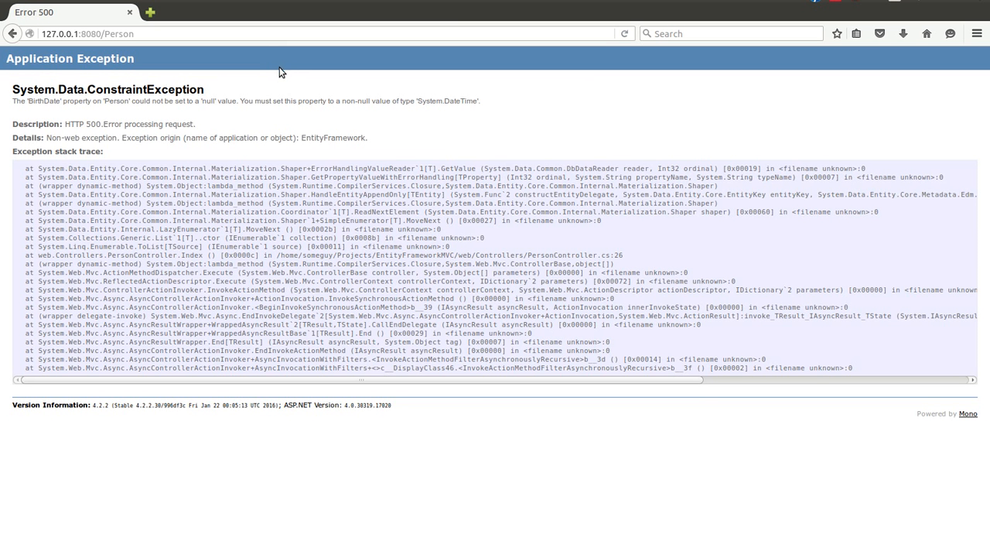
mouse_move(421, 102)
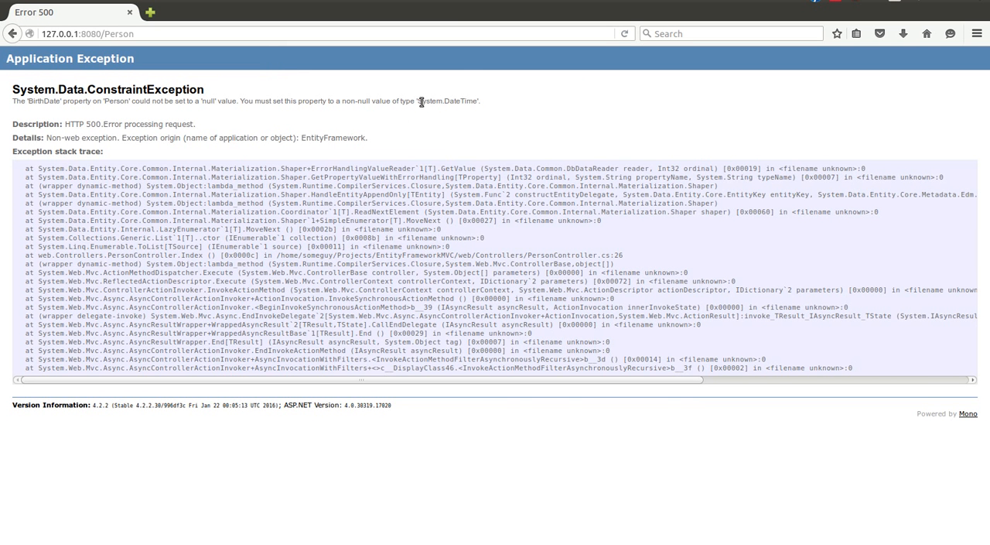
double_click(447, 101)
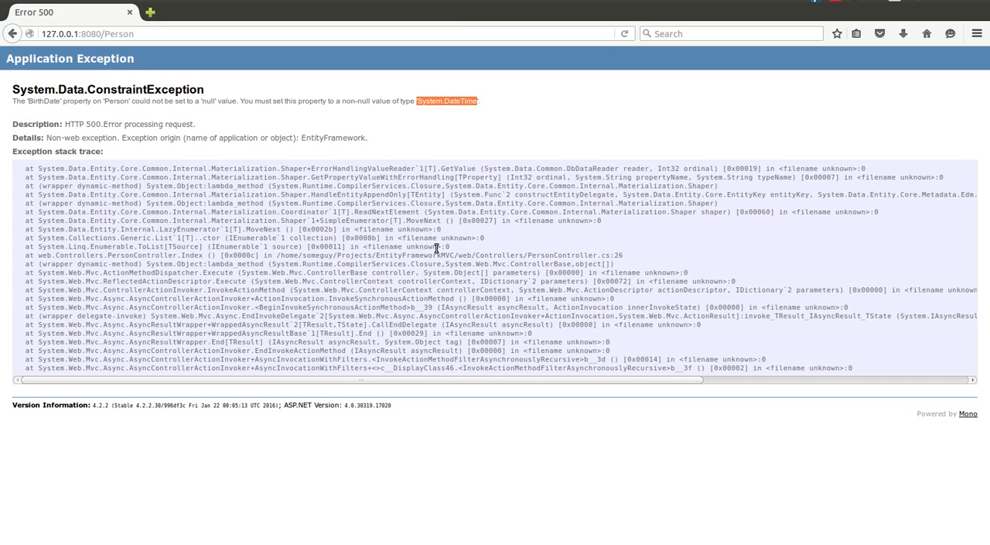
mouse_move(441, 238)
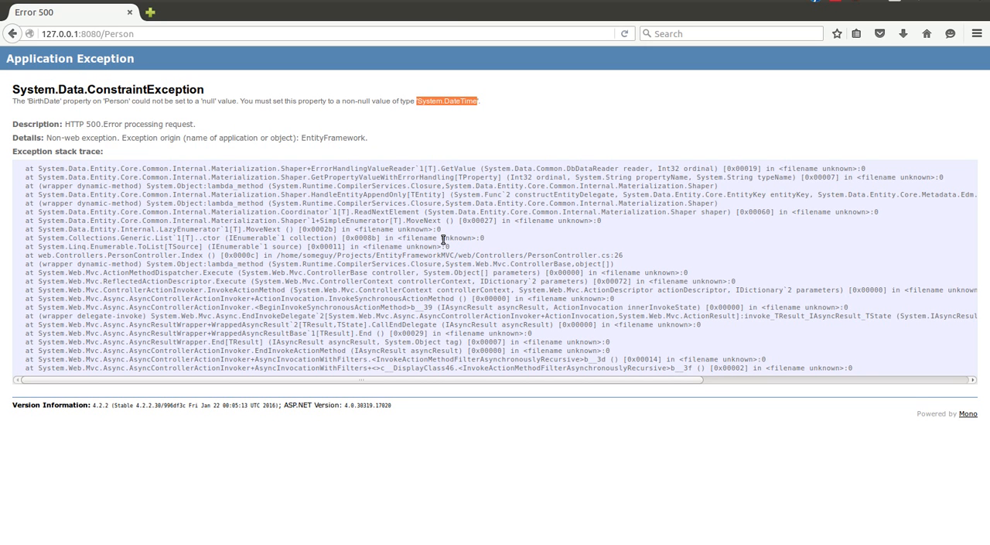
mouse_move(737, 95)
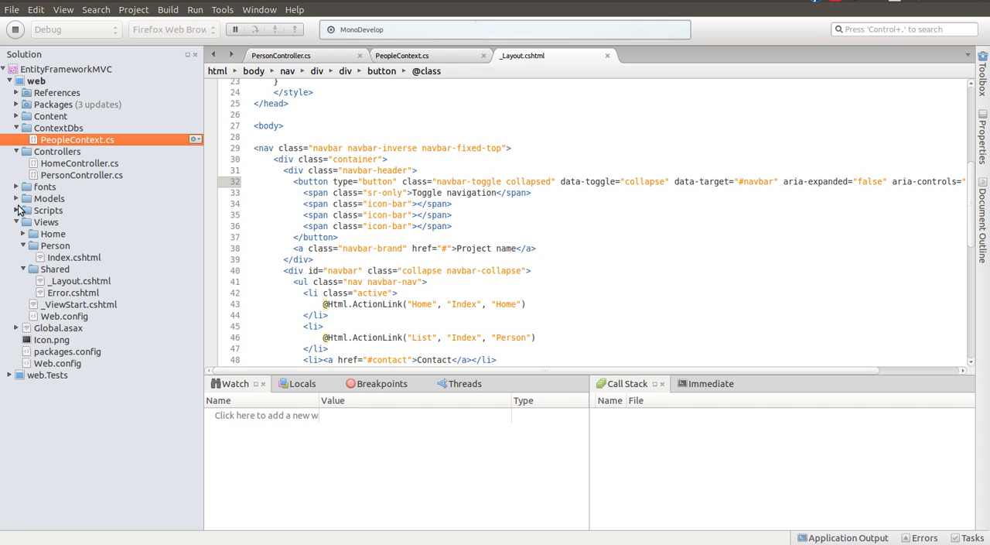
- Open Models/Person.cs and declare BirthDate as nullable DateTime?
double_click(62, 210)
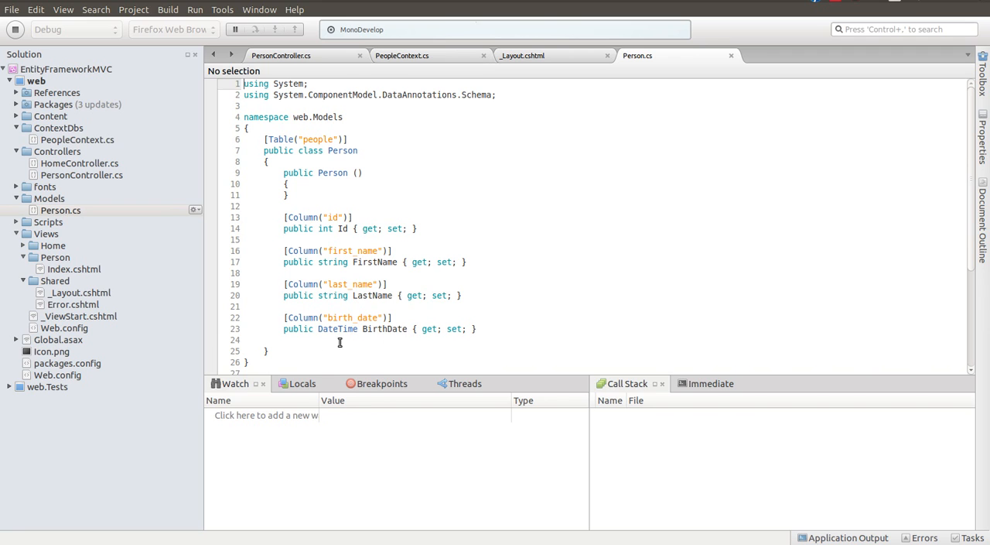
text(?)
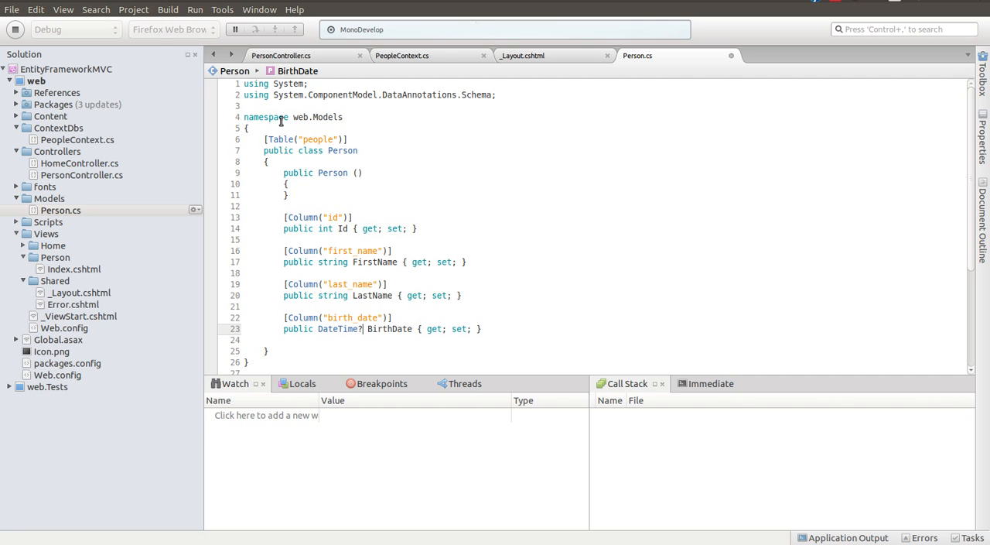
click(13, 10)
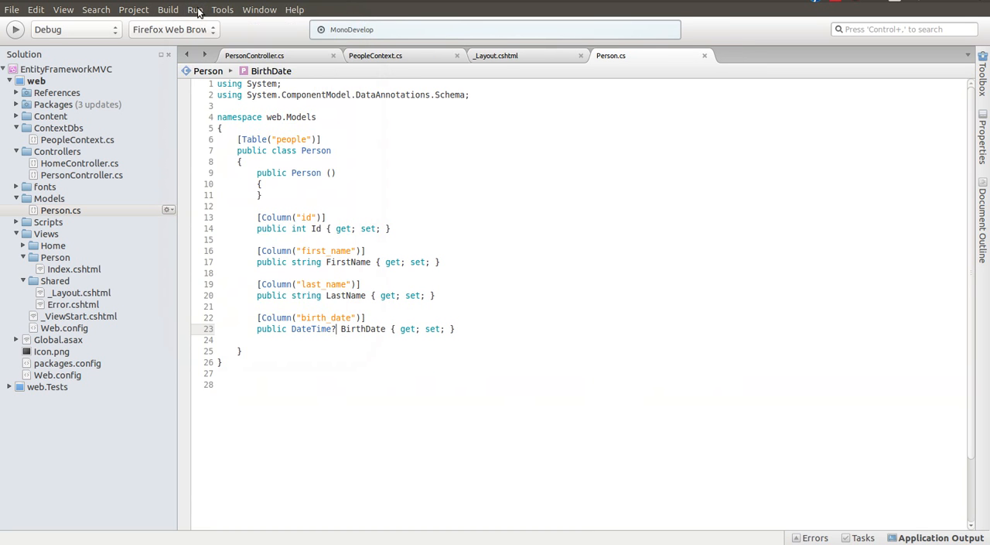
- Relaunch the site from the Run menu and follow the navbar List link to /Person
click(195, 9)
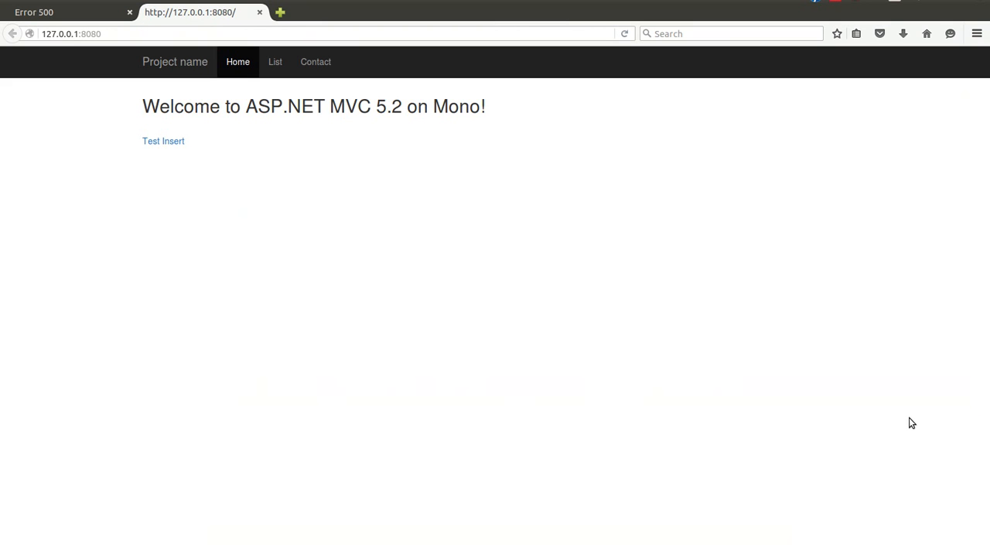
click(276, 62)
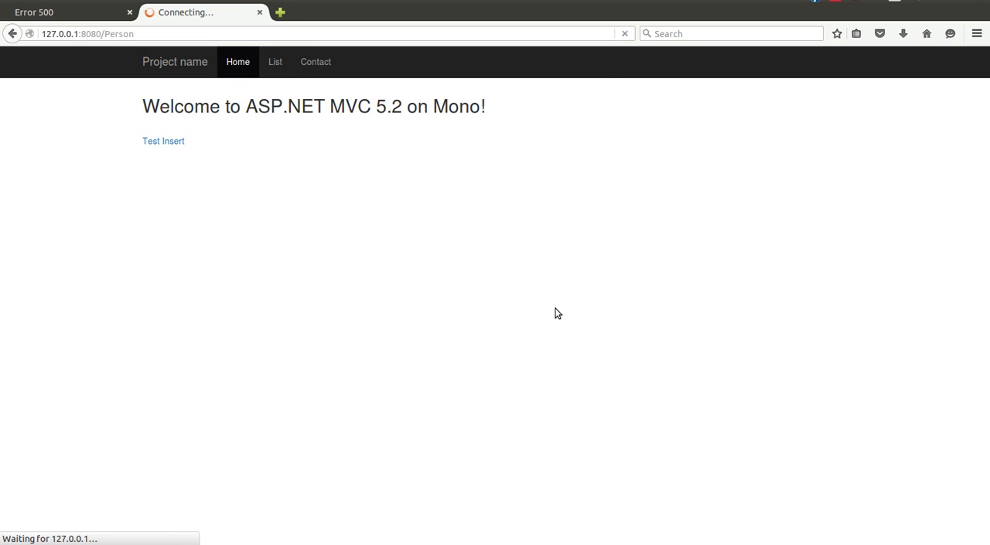
mouse_move(600, 105)
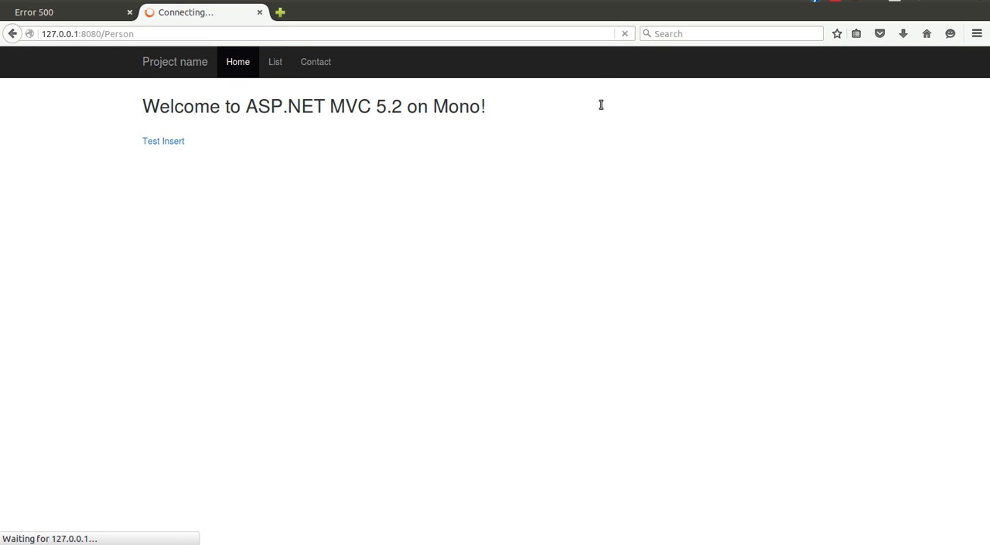
mouse_move(297, 96)
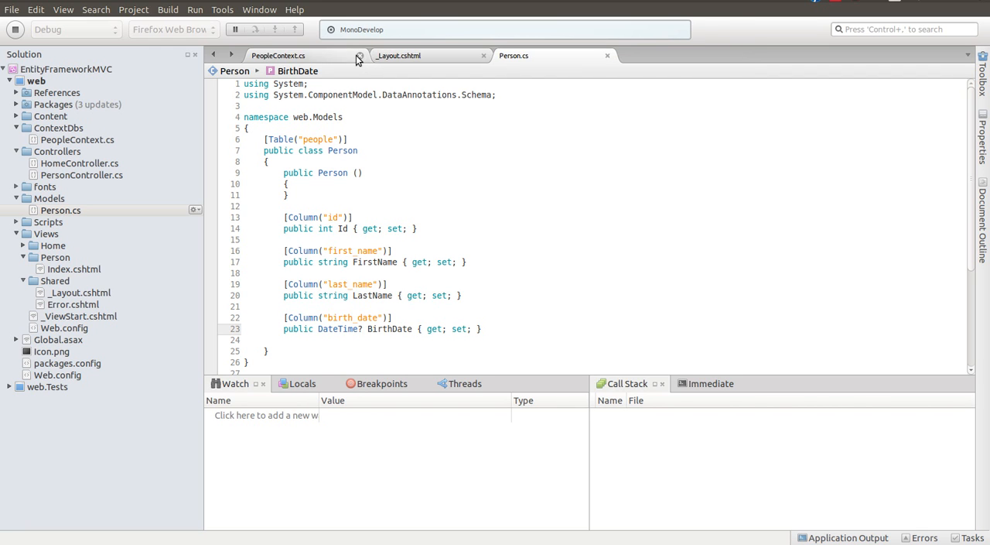
- Close the extra editor files and bring up Views/Person/Index.cshtml from the Solution pad
click(359, 56)
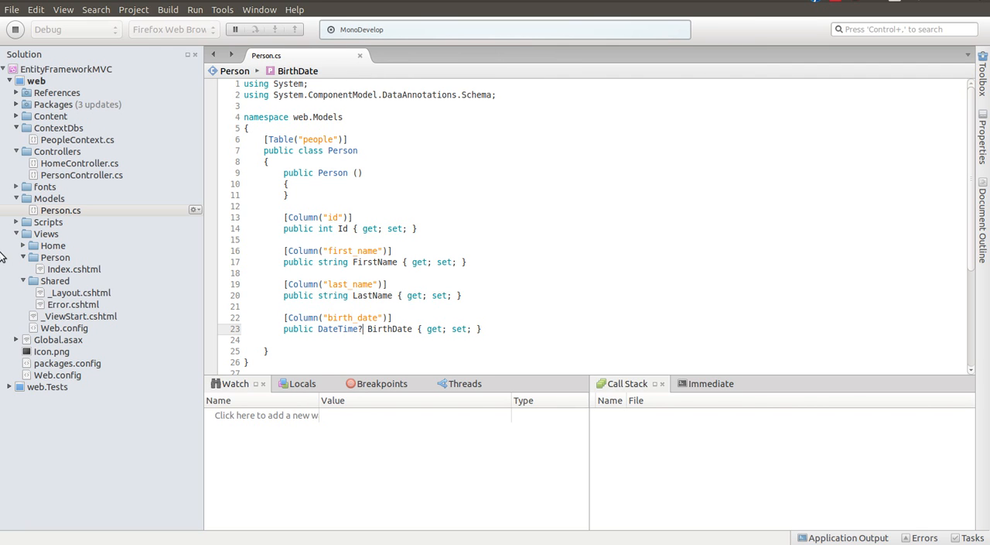
mouse_move(77, 288)
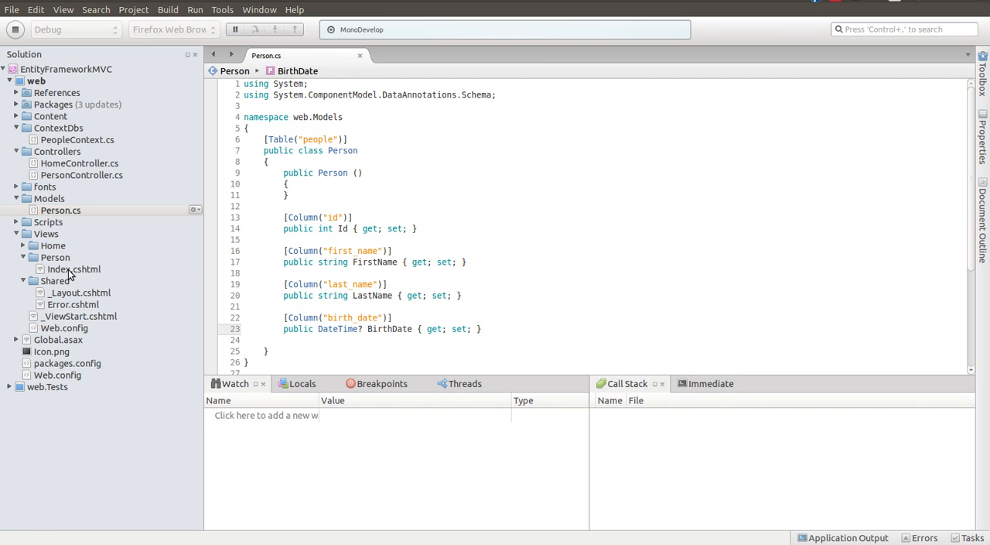
double_click(74, 269)
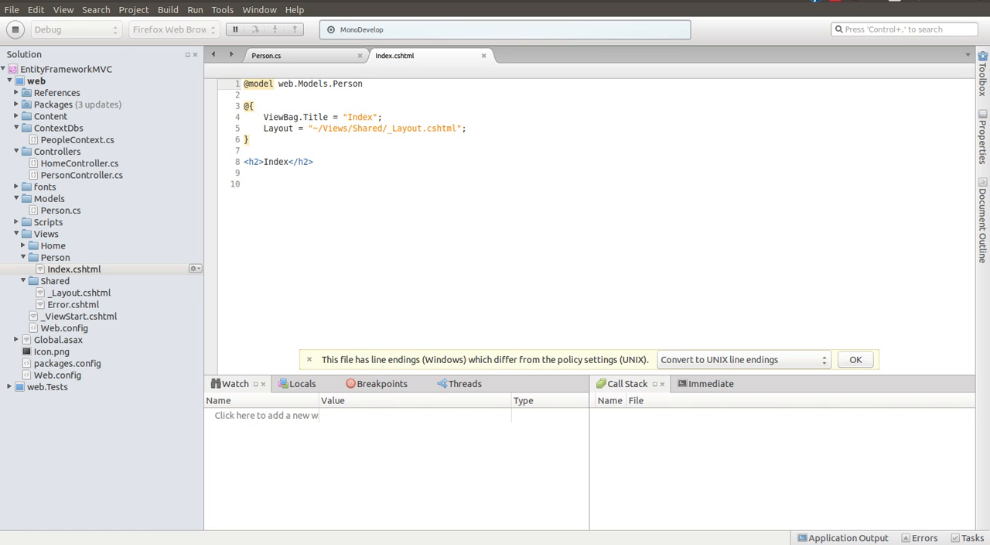
click(245, 84)
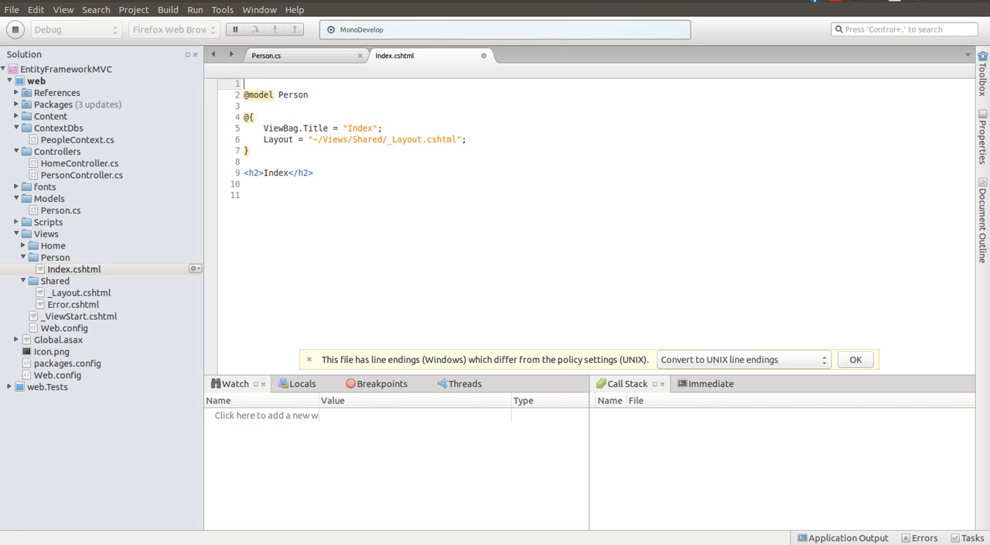
text(@using web.Models;)
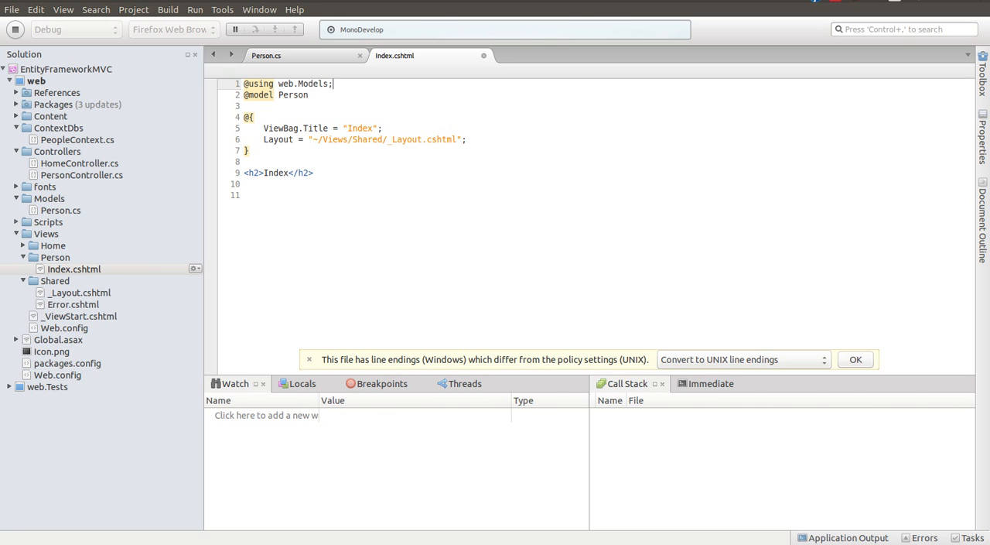
mouse_move(857, 24)
text(IEnumerable )
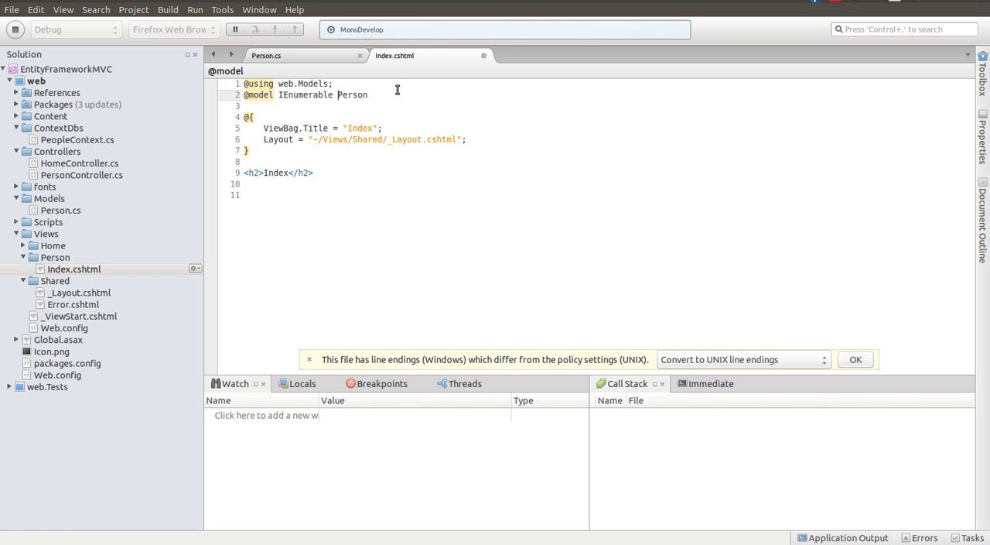
text(<)
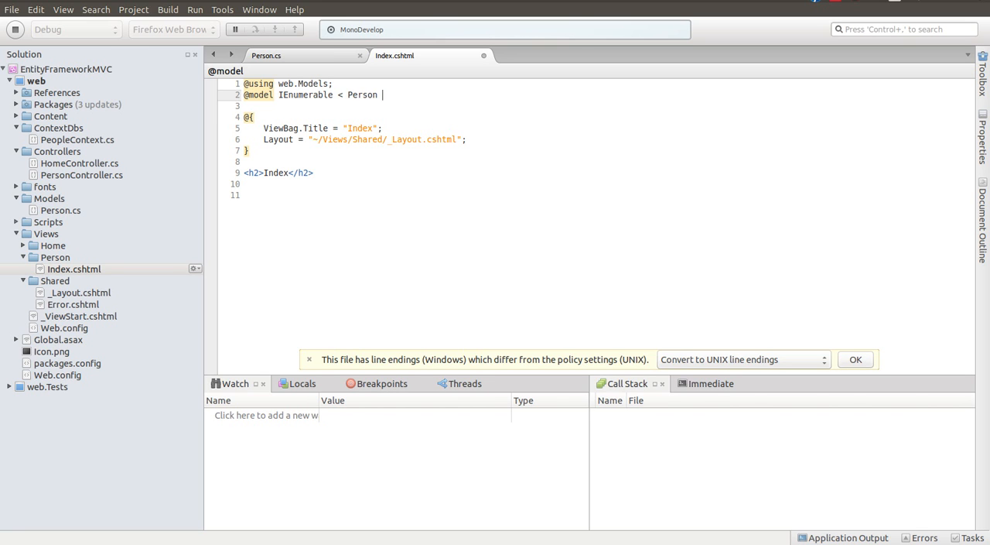
text(>)
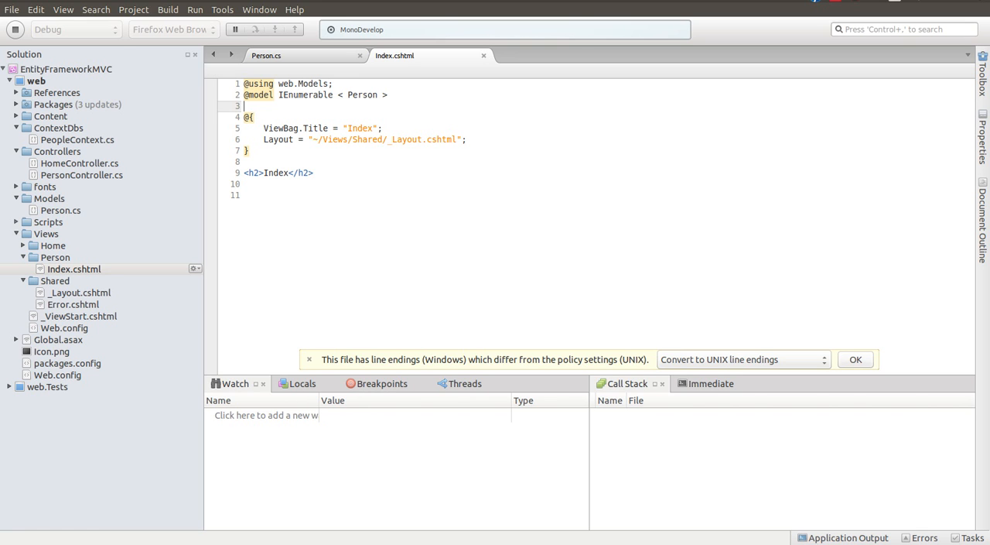
mouse_move(195, 9)
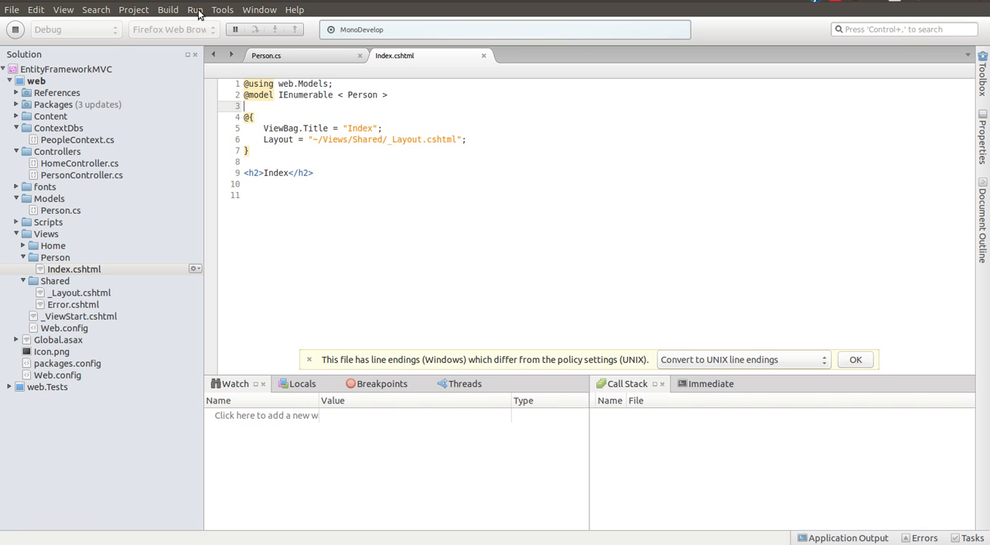
mouse_move(325, 124)
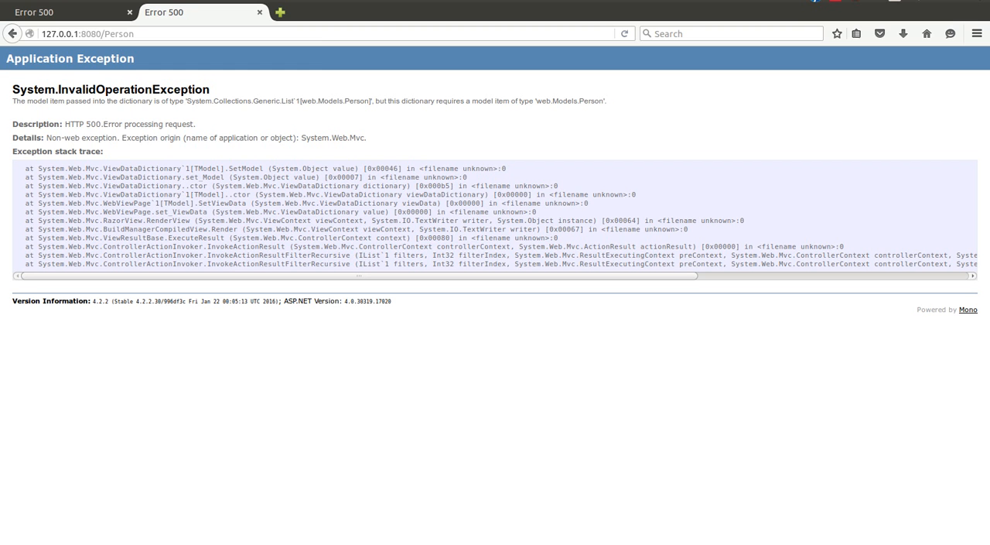
- Reload /Person so it renders the Index heading instead of the Error 500
click(625, 34)
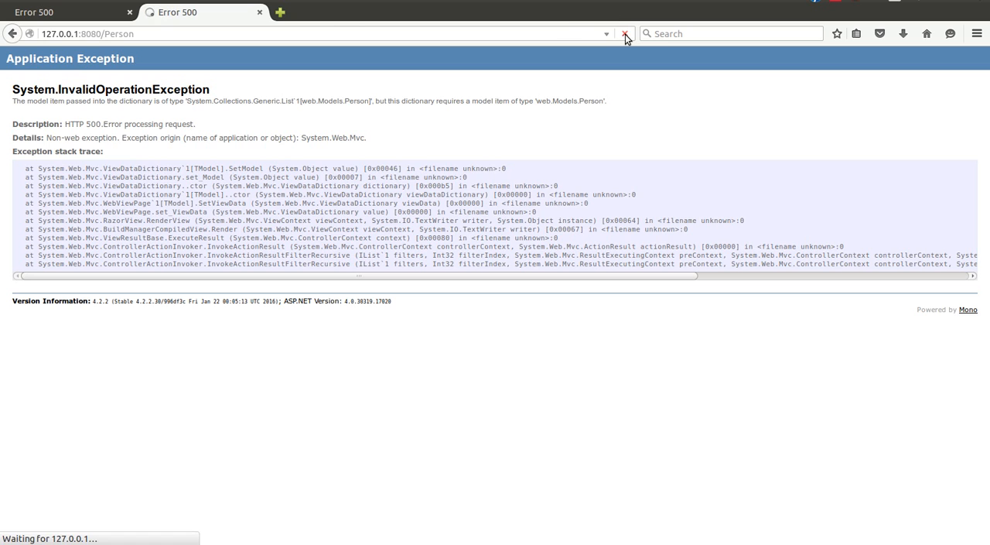
click(625, 34)
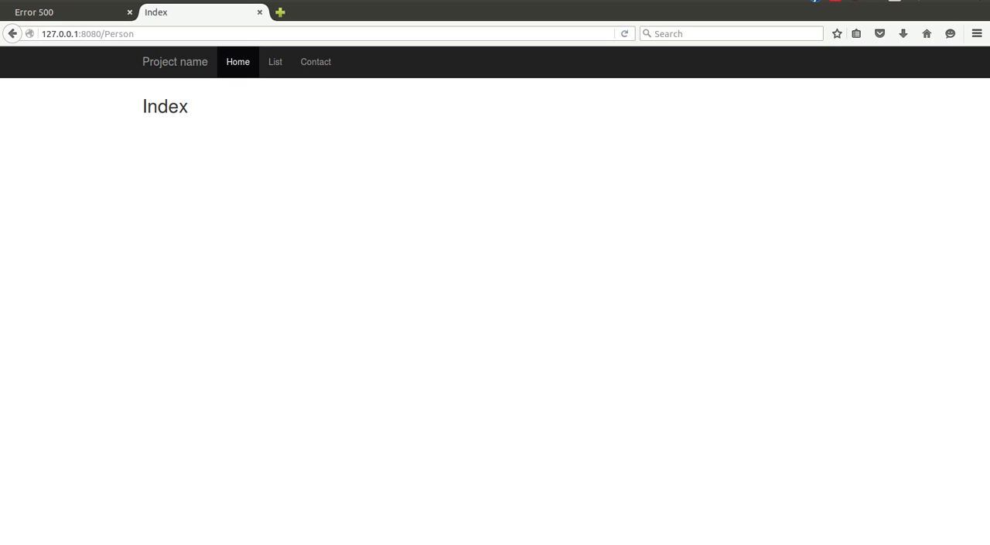
mouse_move(861, 266)
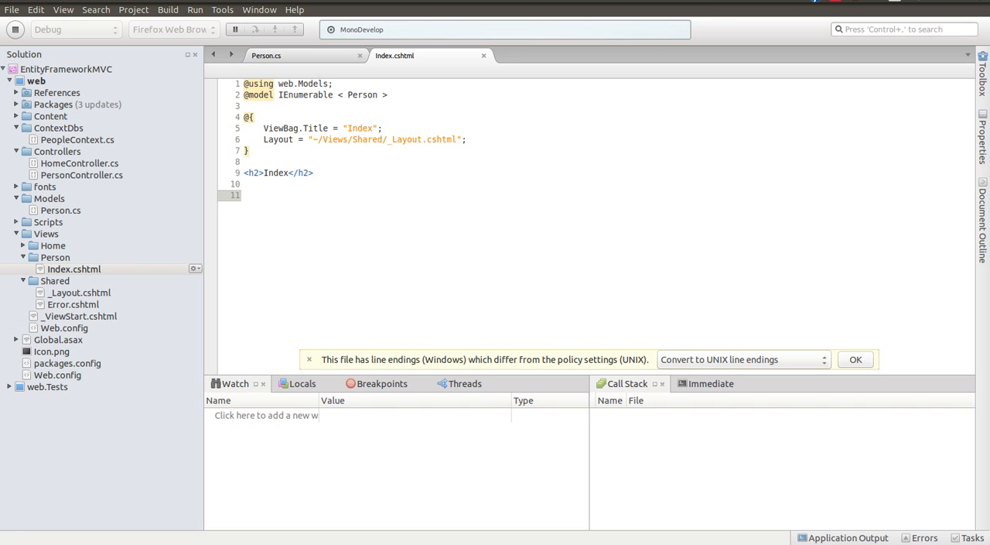
mouse_move(291, 223)
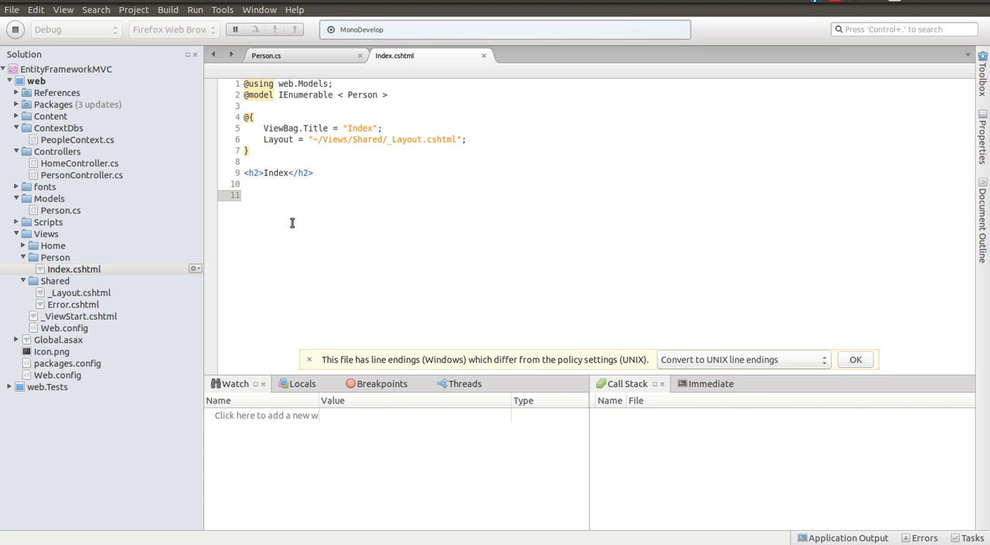
text(<)
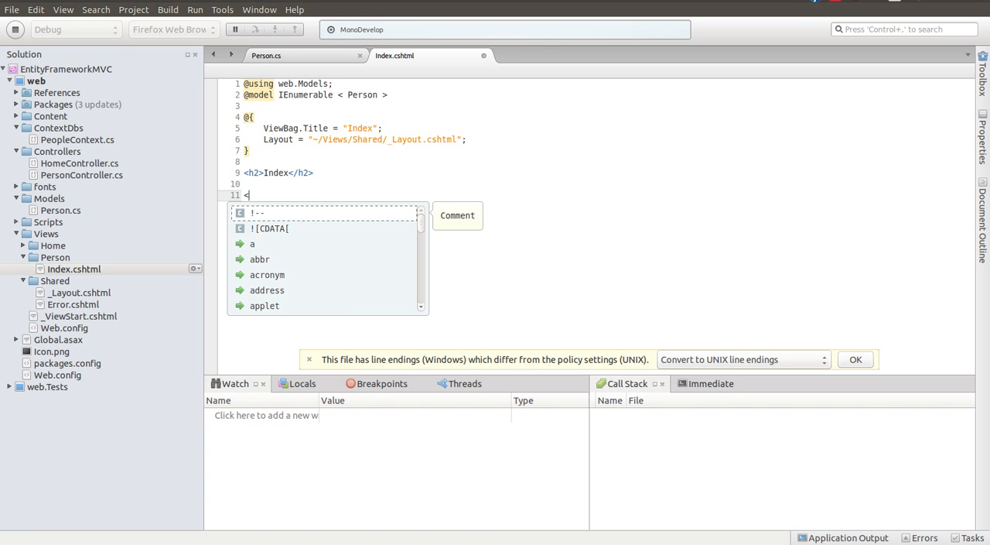
text(div>)
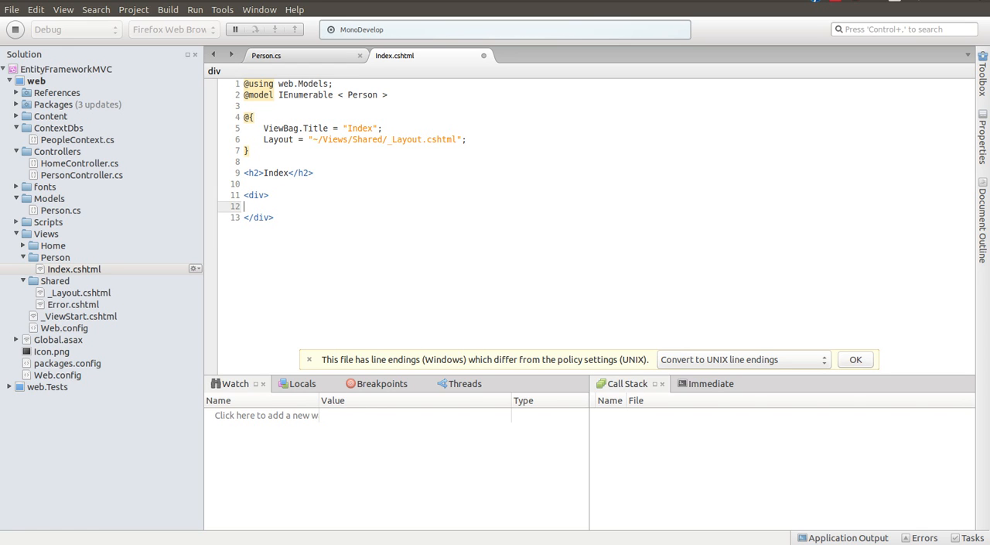
scroll(down, 3)
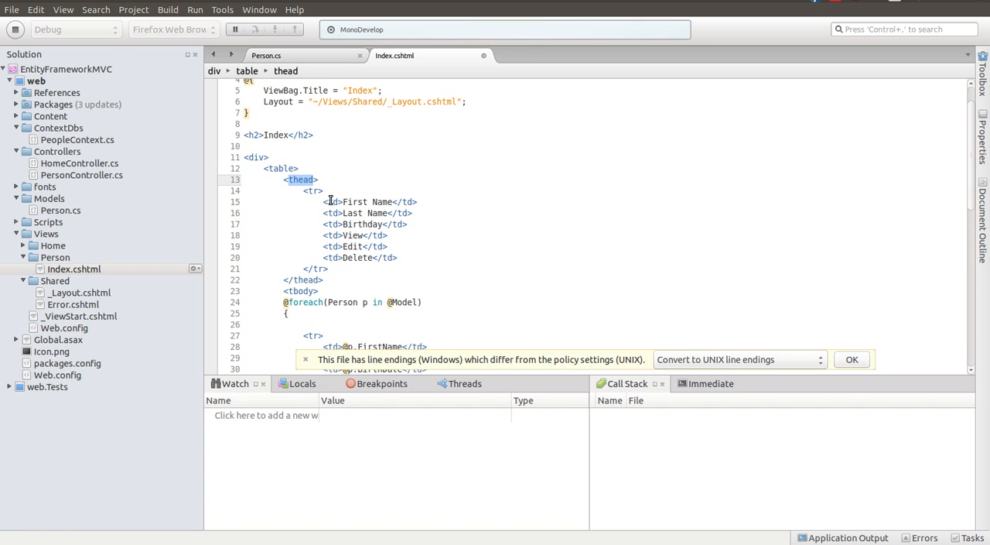
double_click(368, 201)
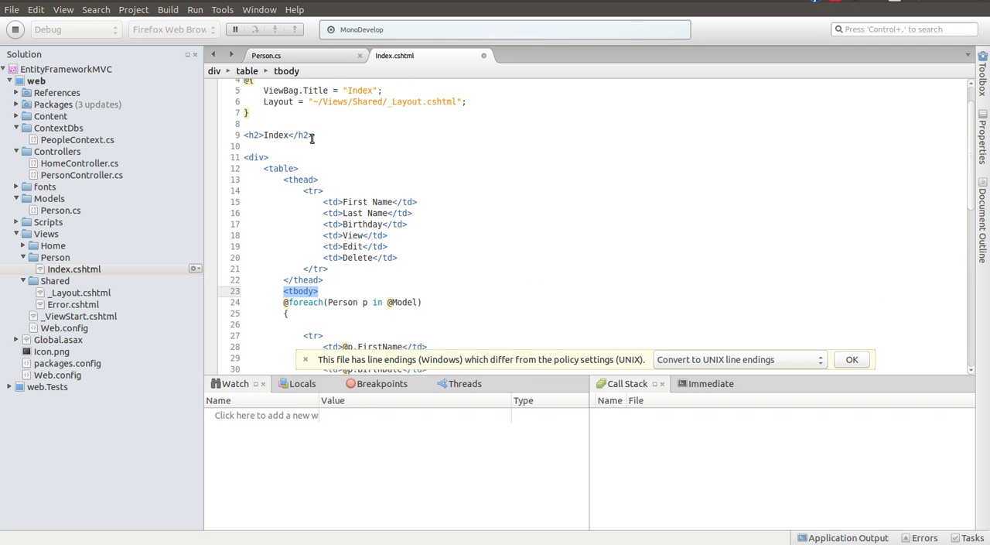
scroll(down, 3)
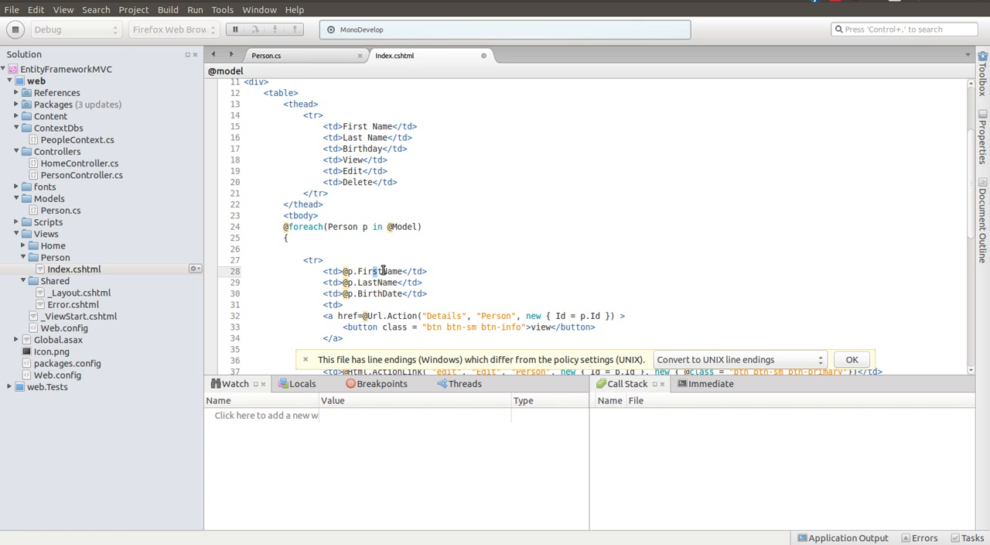
- Review the row's FirstName and BirthDate cells, then delete the Delete submit input from the foreach row
click(380, 271)
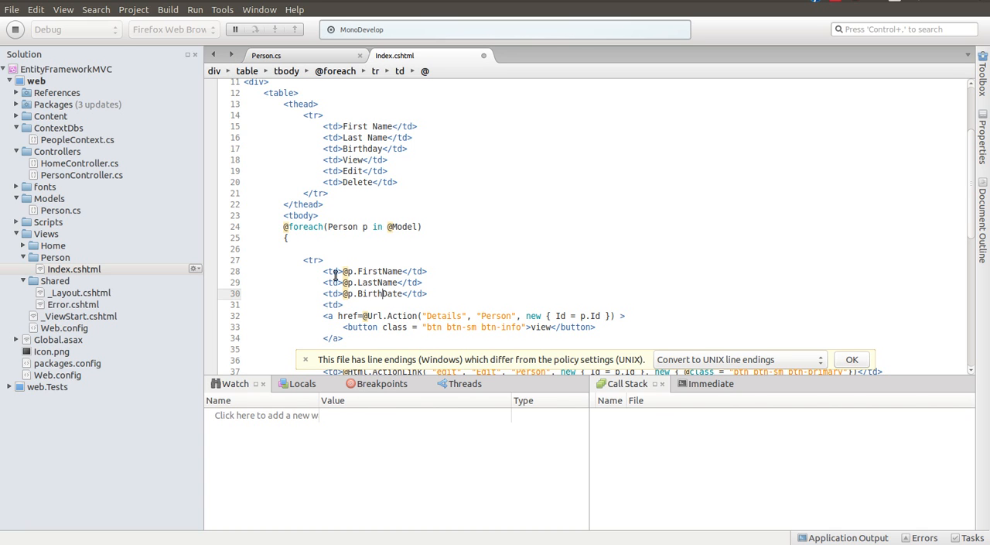
double_click(379, 293)
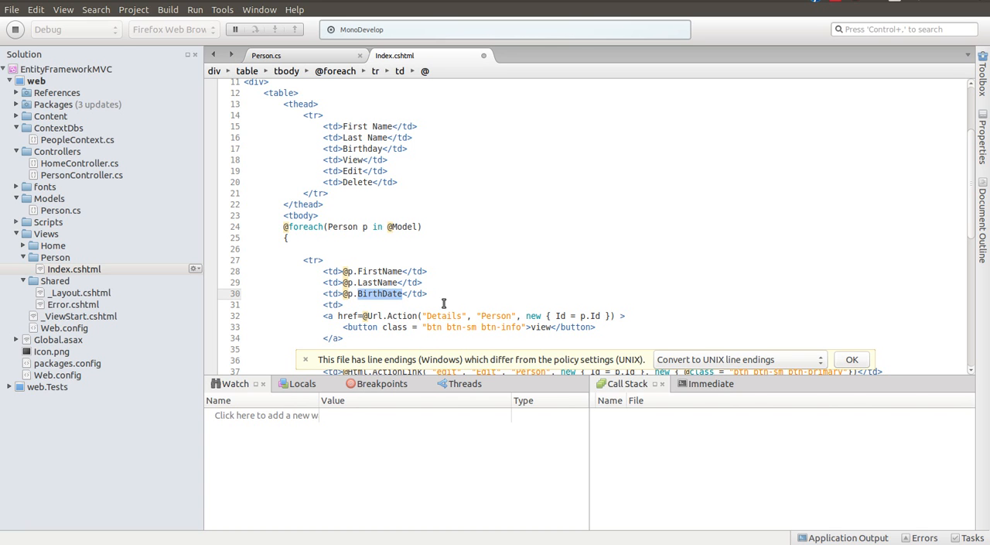
scroll(down, 3)
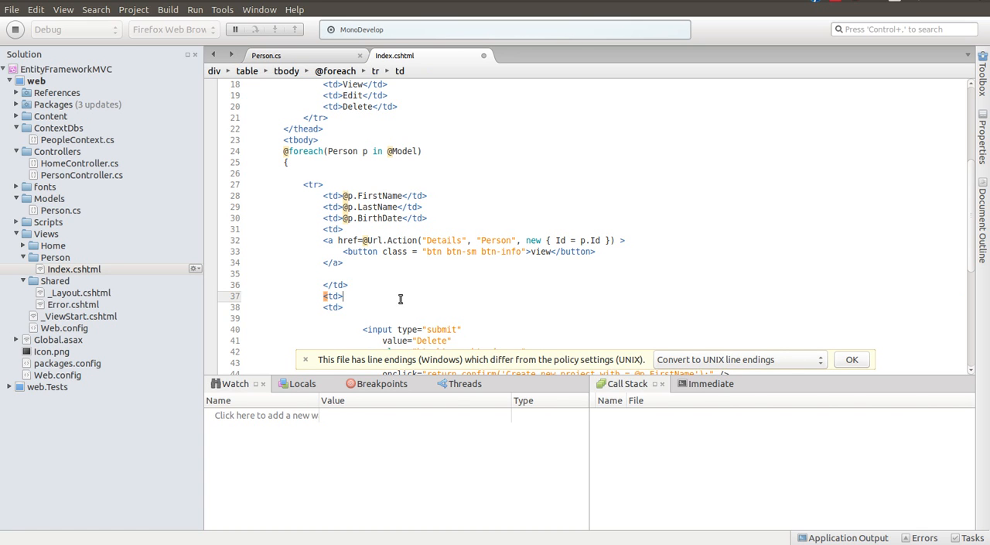
mouse_move(577, 256)
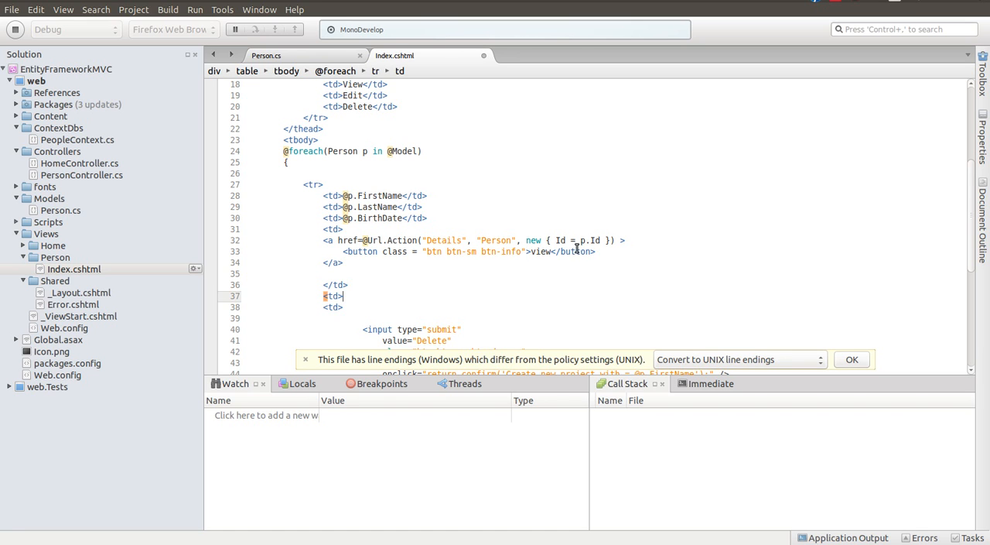
mouse_move(337, 241)
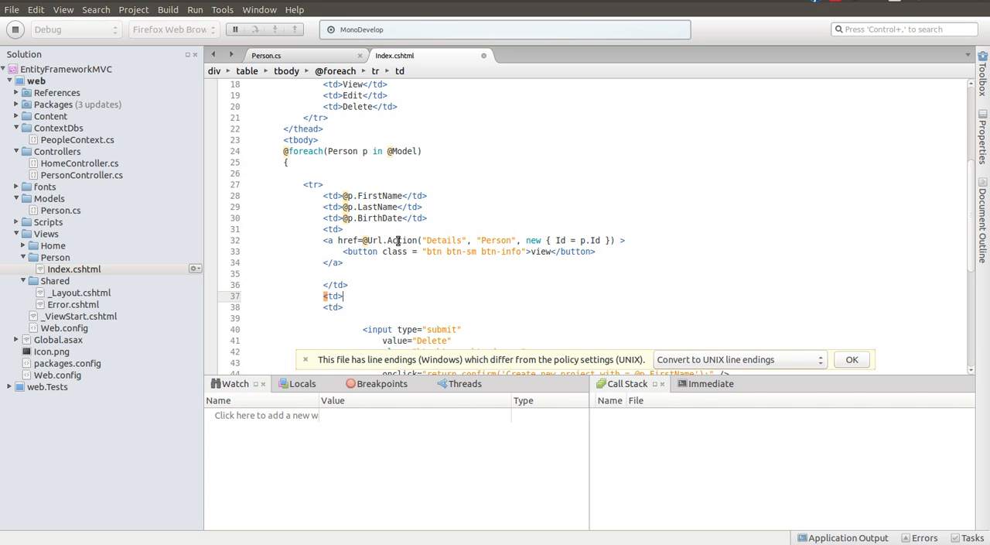
mouse_move(647, 311)
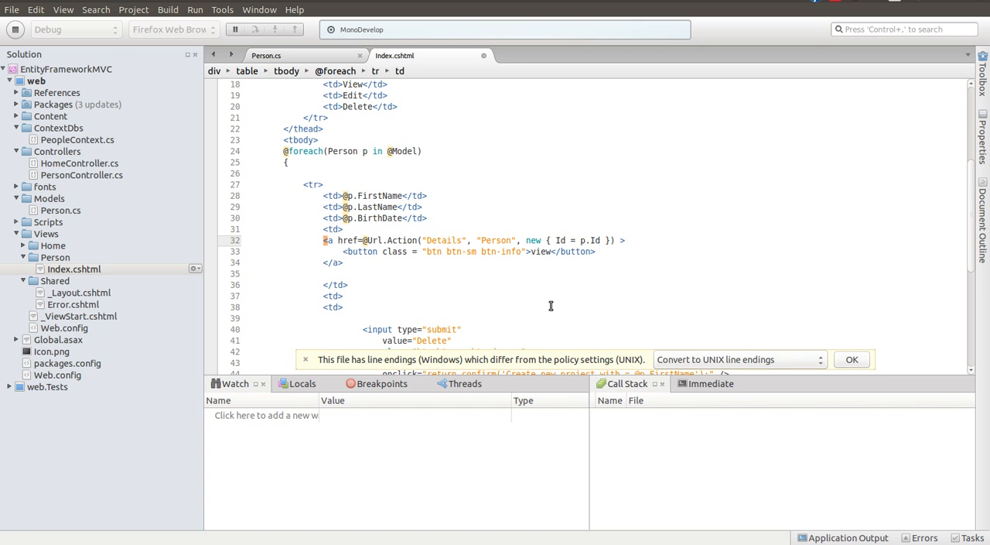
mouse_move(360, 273)
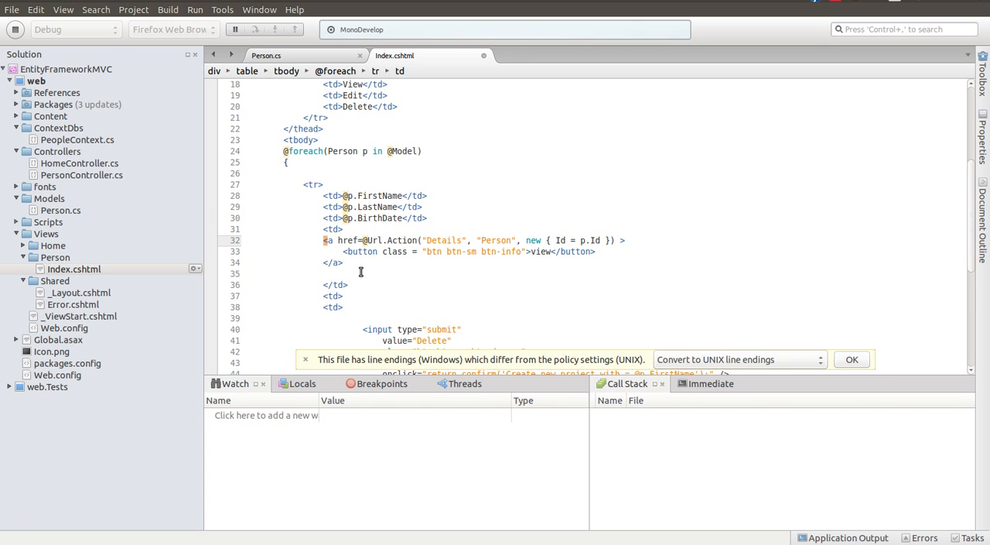
scroll(down, 3)
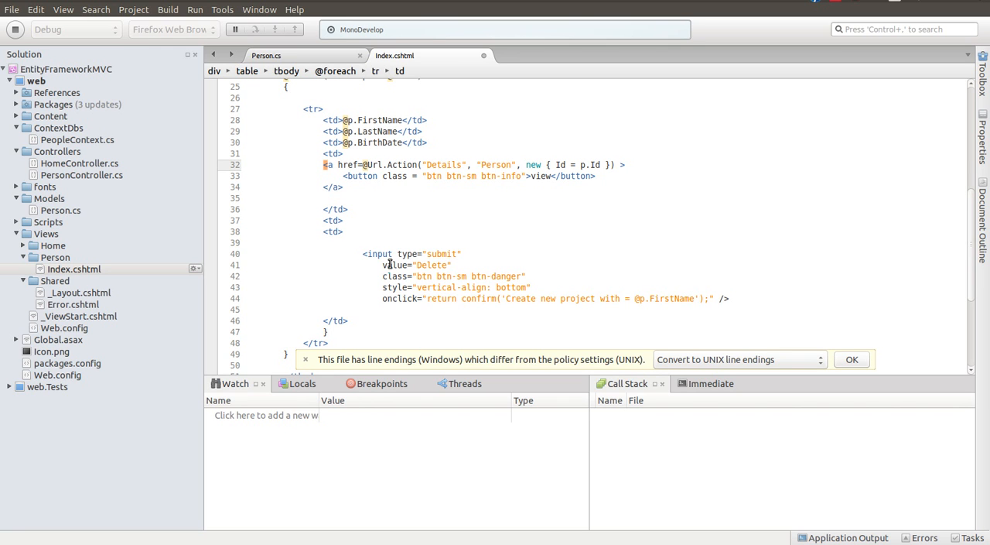
drag(362, 254, 729, 309)
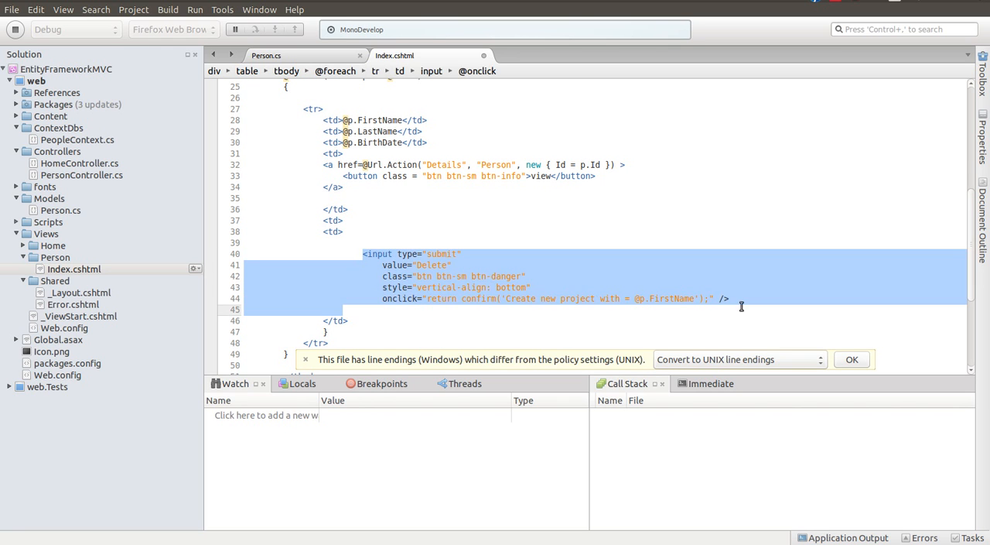
key(Delete)
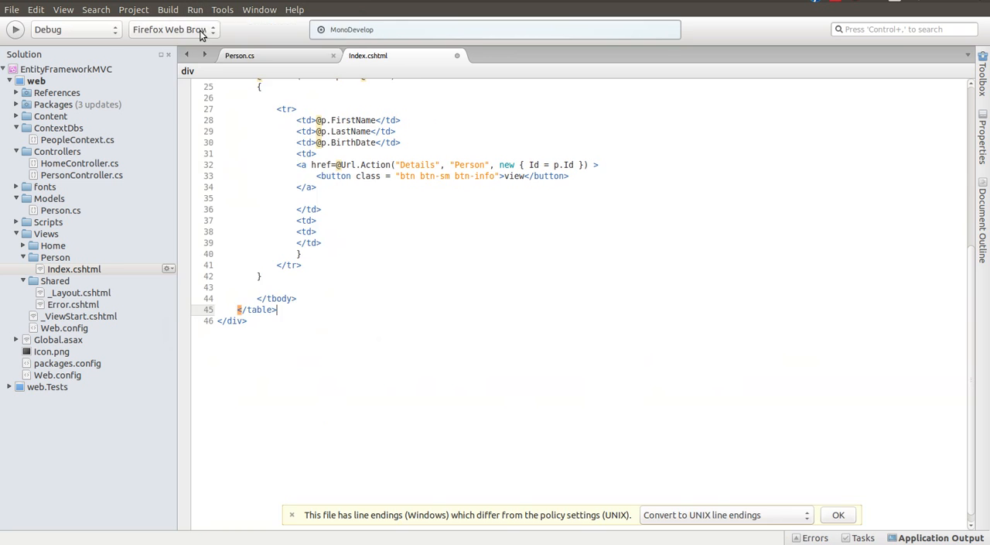
- Launch the web project via Run > Run With > Firefox Web Browser
click(195, 9)
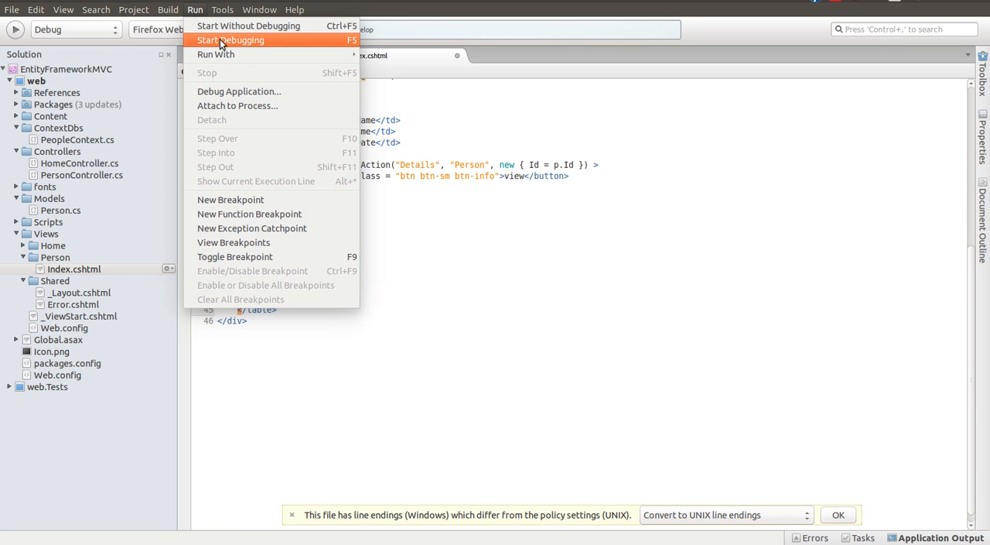
mouse_move(217, 54)
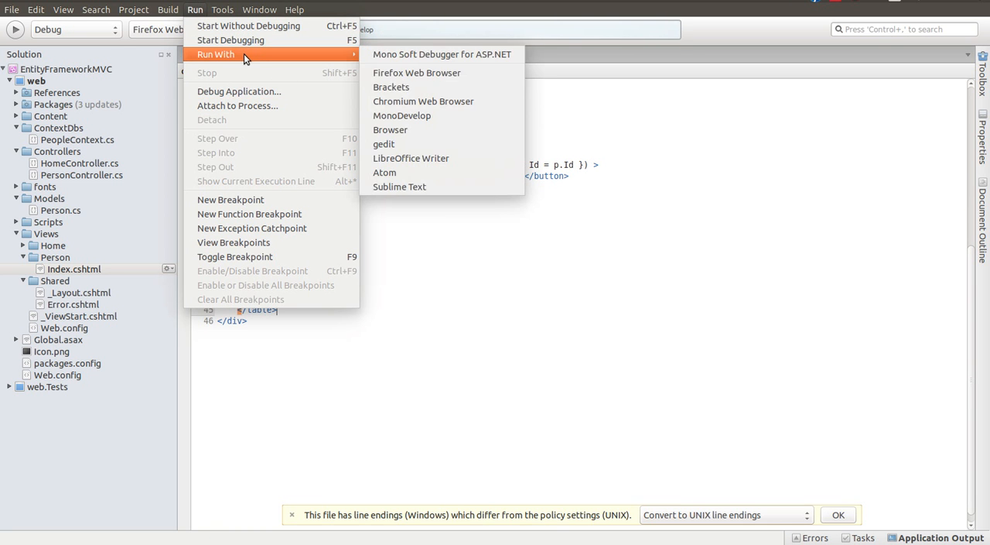
click(418, 71)
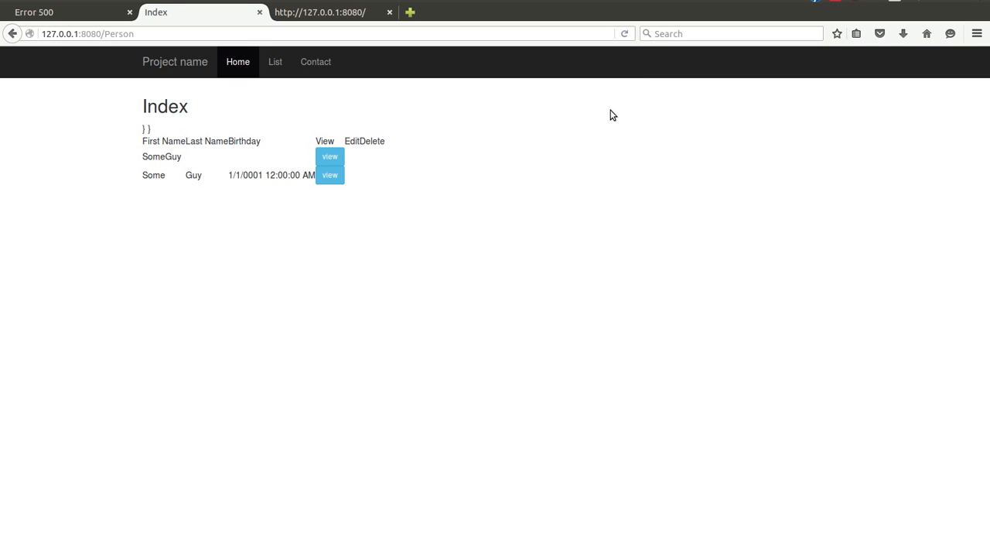
mouse_move(180, 154)
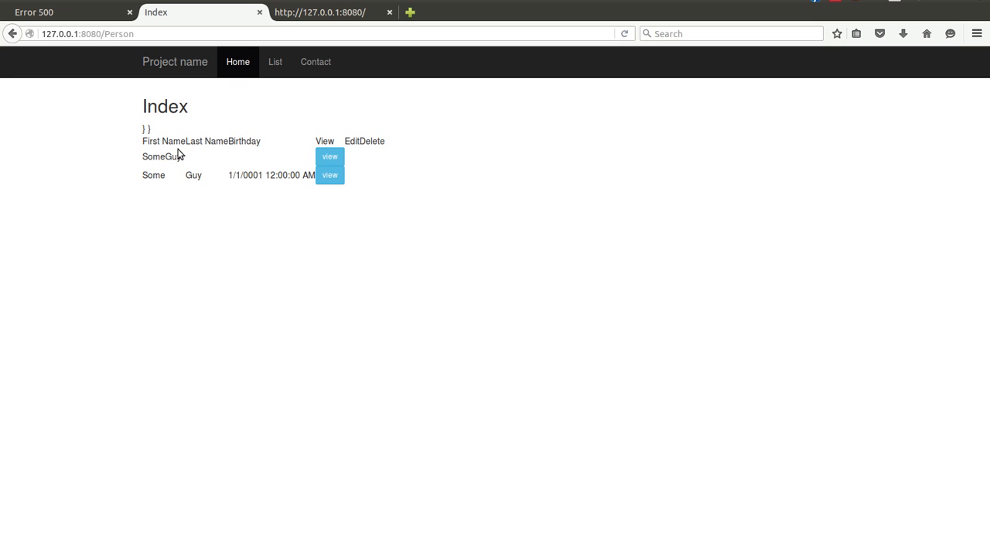
mouse_move(329, 156)
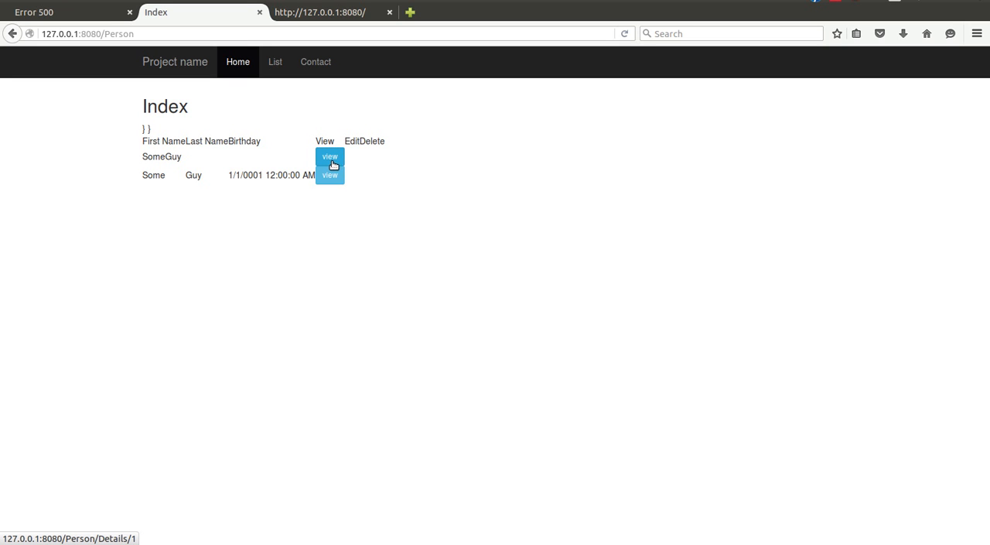
mouse_move(325, 167)
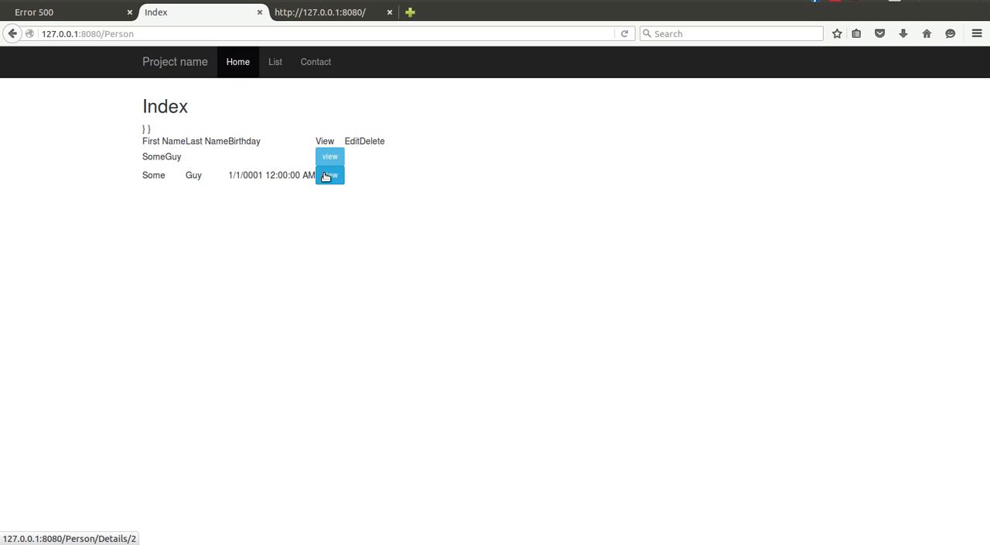
mouse_move(408, 270)
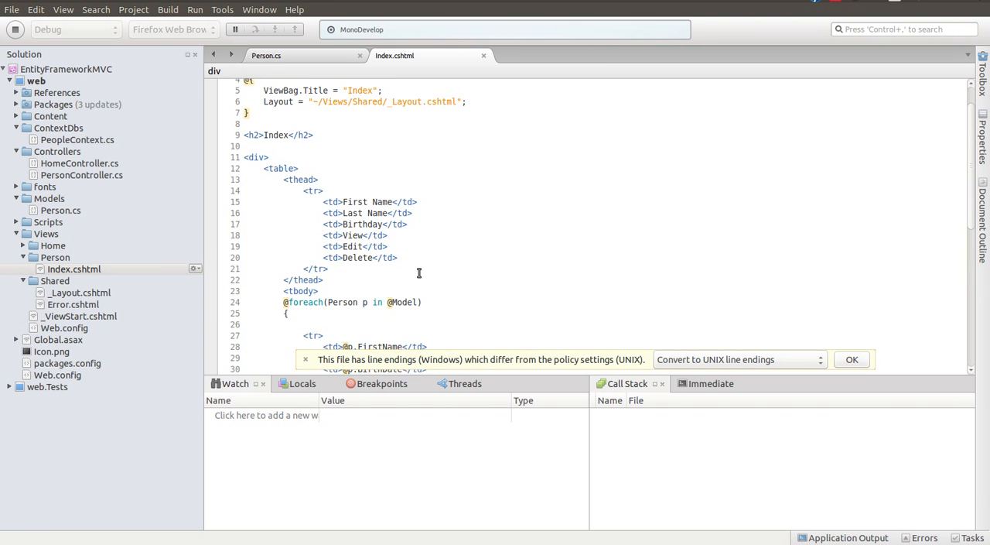
mouse_move(274, 111)
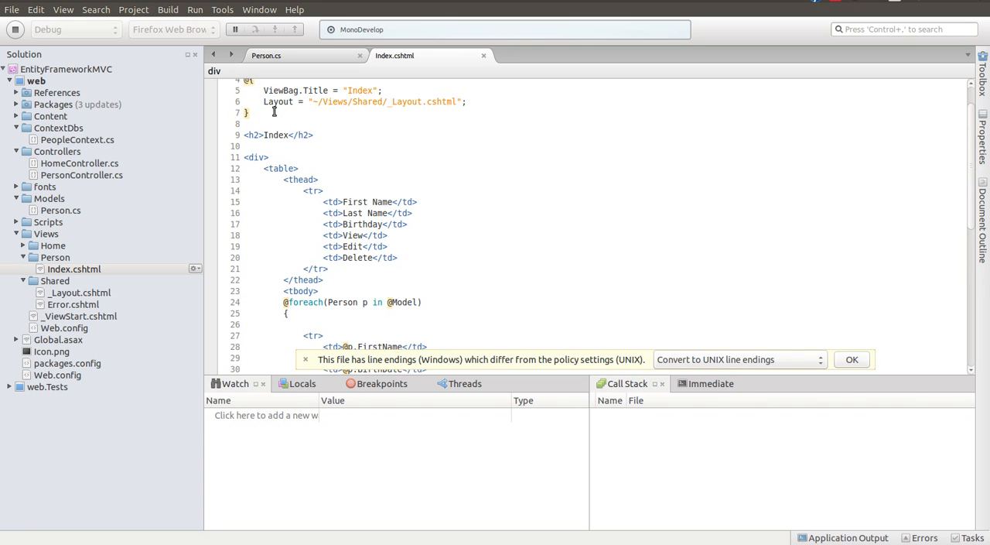
mouse_move(297, 187)
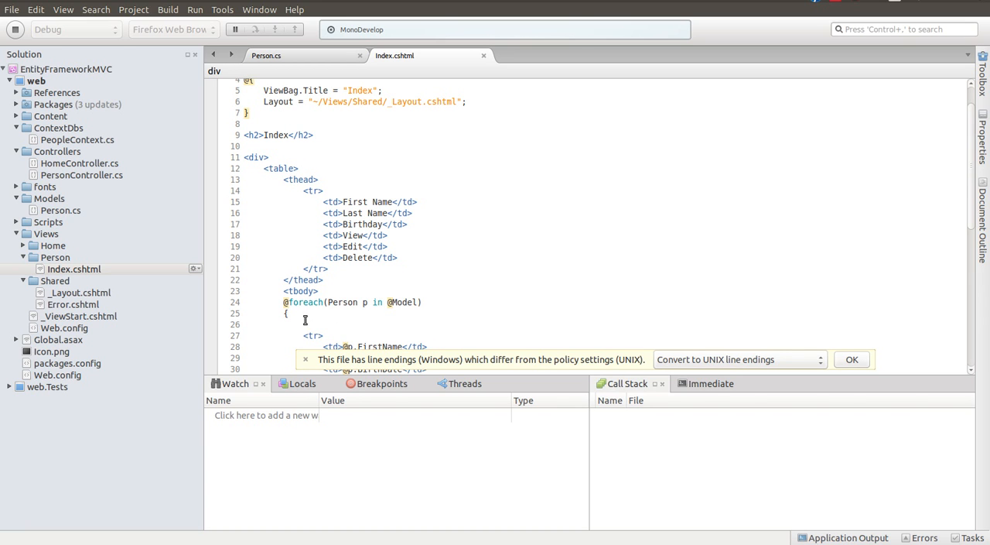
- Inspect the foreach row in Index.cshtml for the stray closing brace, then switch back to Firefox's Person page
click(286, 312)
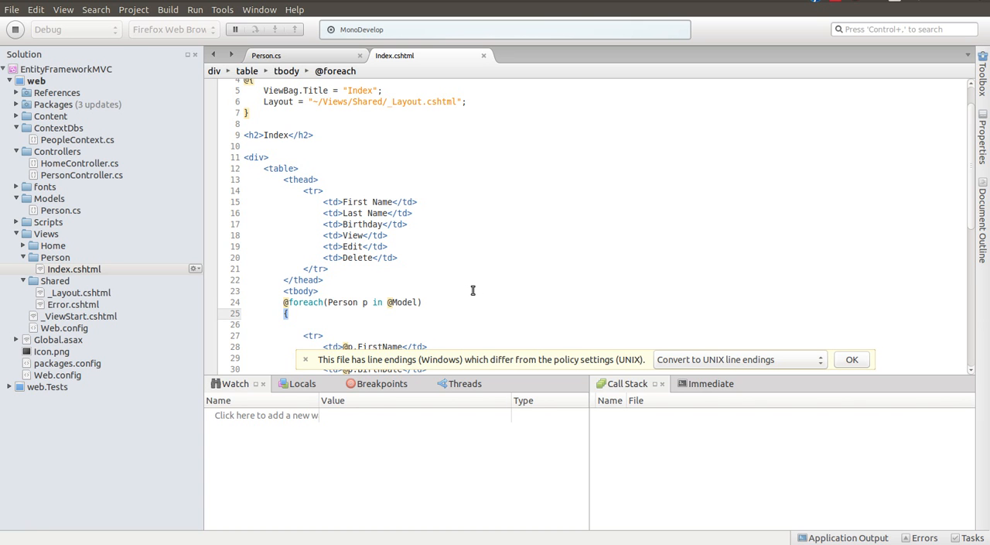
scroll(down, 3)
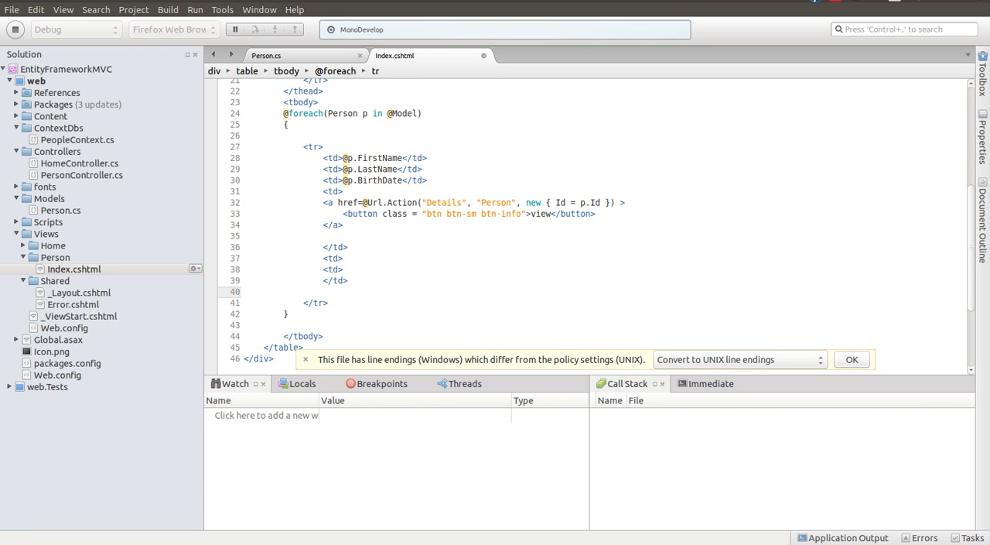
scroll(down, 3)
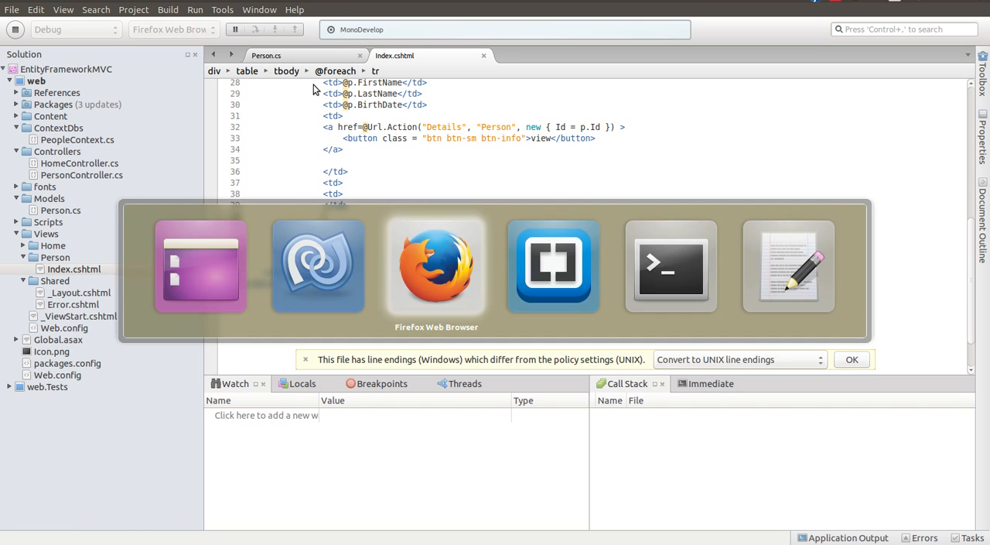
click(436, 266)
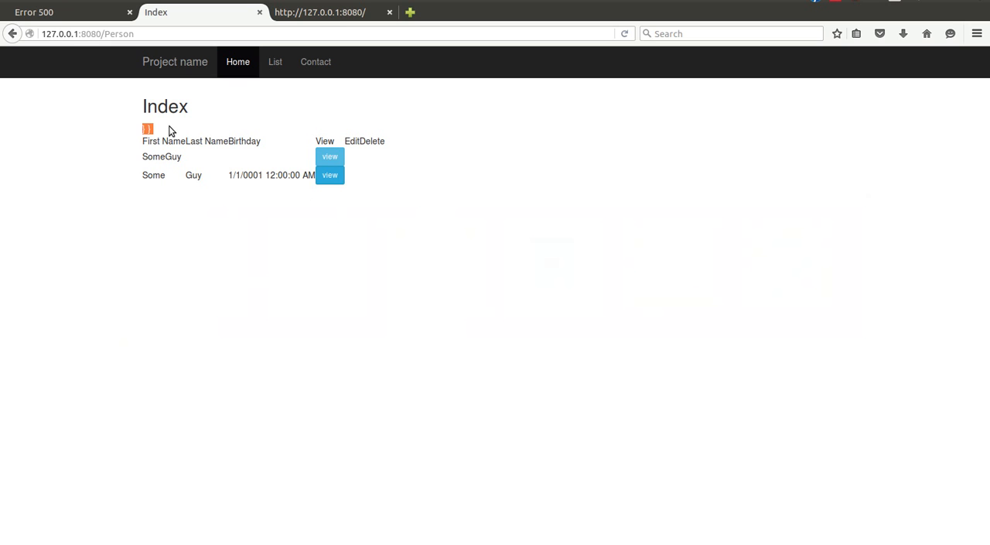